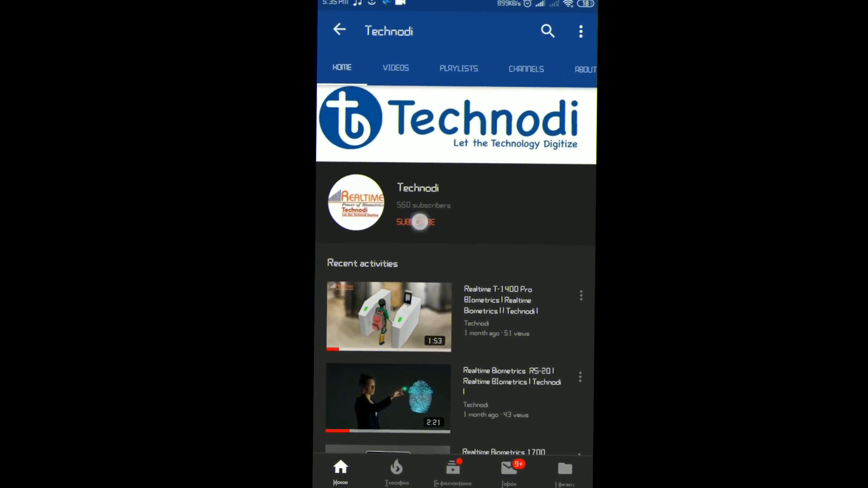
Subscribe to the Technodi YouTube channel.
click(415, 221)
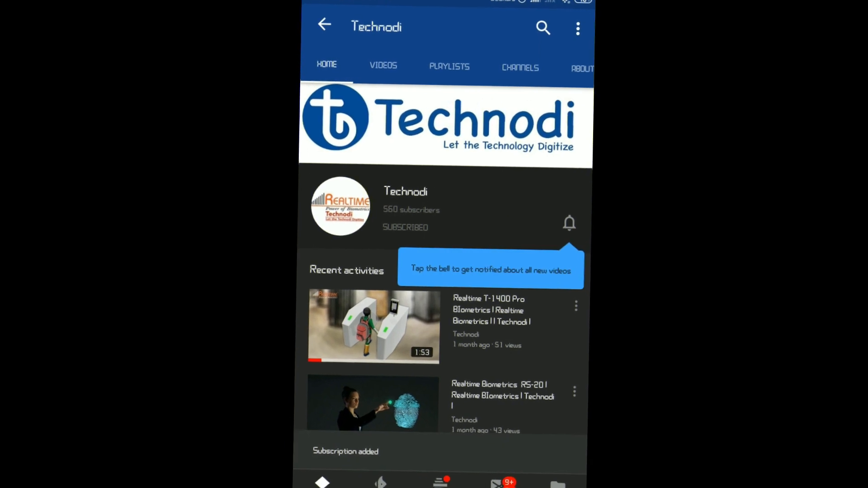
click(569, 223)
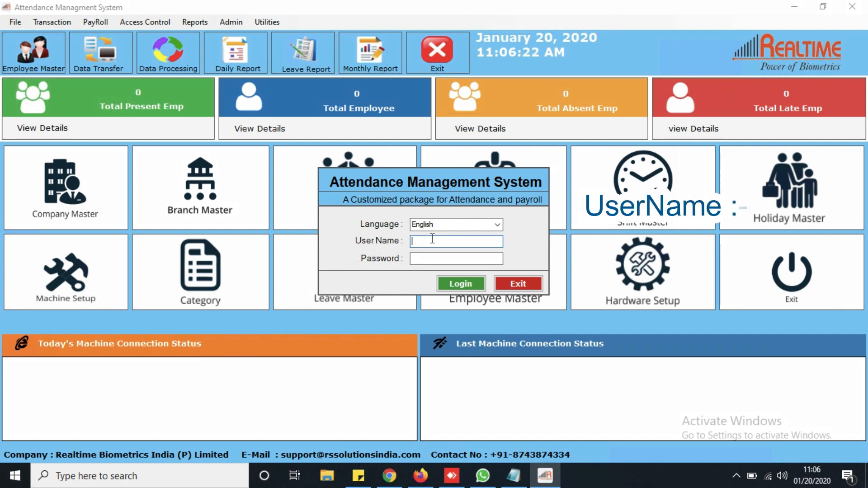
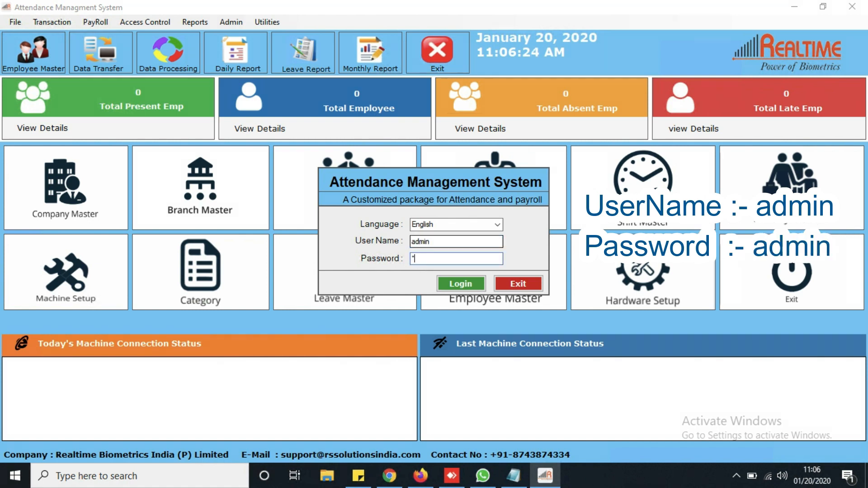
click(460, 283)
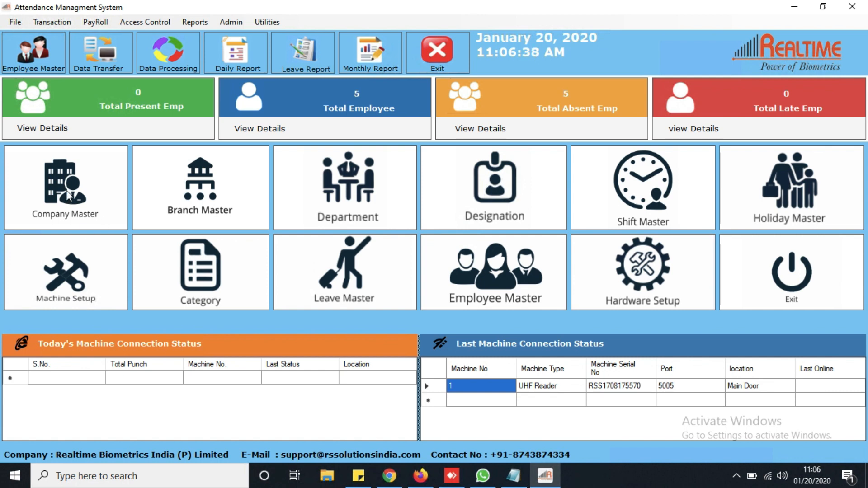
mouse_move(294, 228)
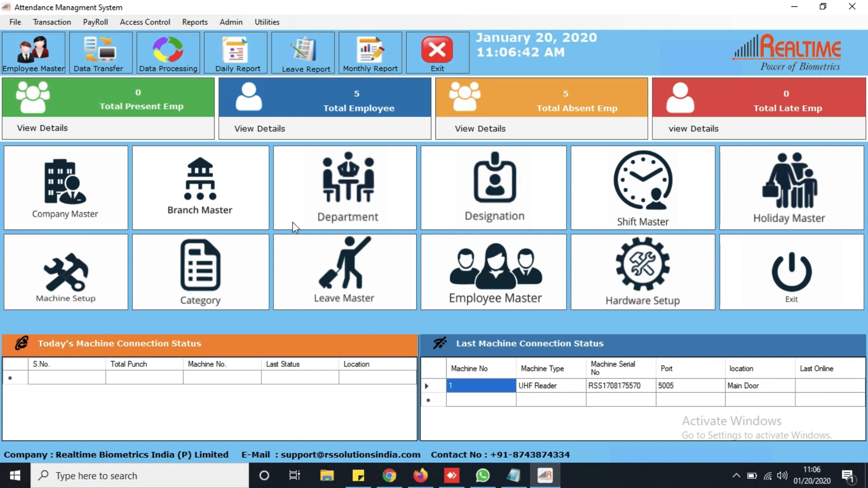
Save the DEMO company record in Company Master and acknowledge the saved message.
click(65, 187)
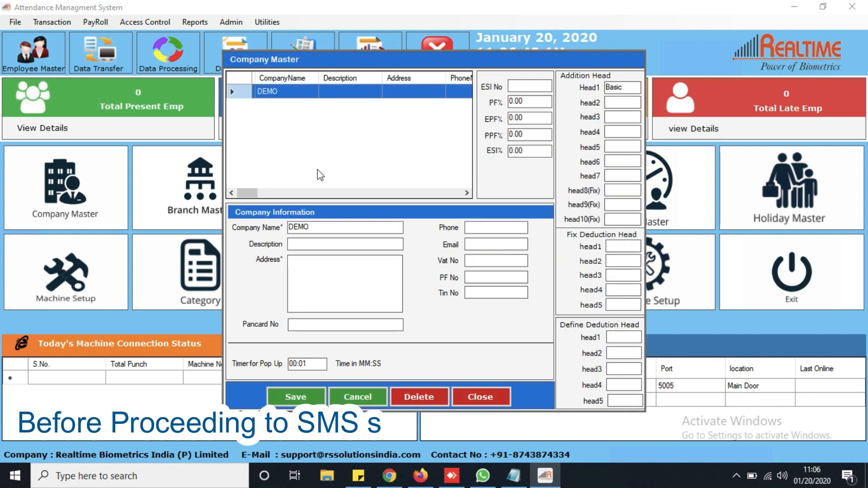
click(296, 397)
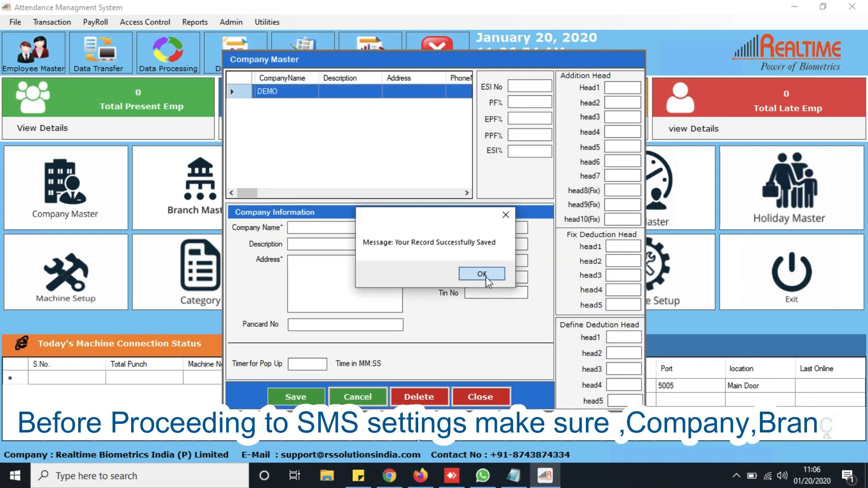
click(481, 274)
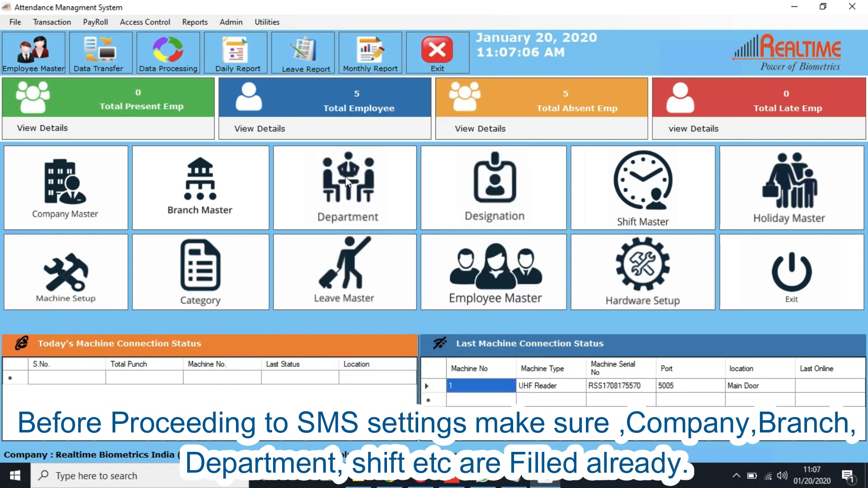
Review the Support Eng designation and the GEN shift 10:00–18:00, then close both masters.
click(344, 187)
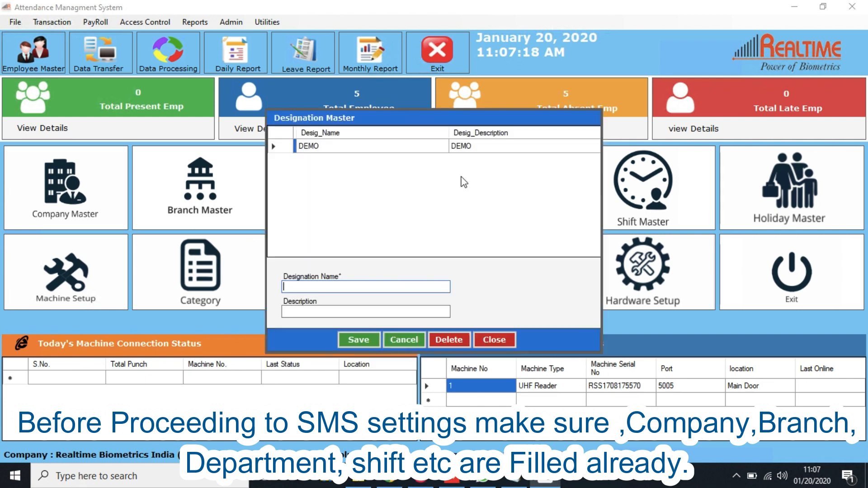
text(Support Eng)
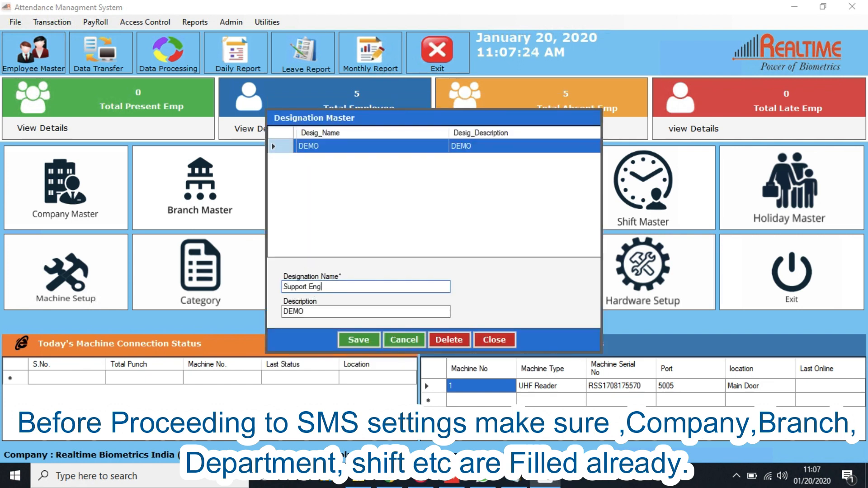
click(492, 340)
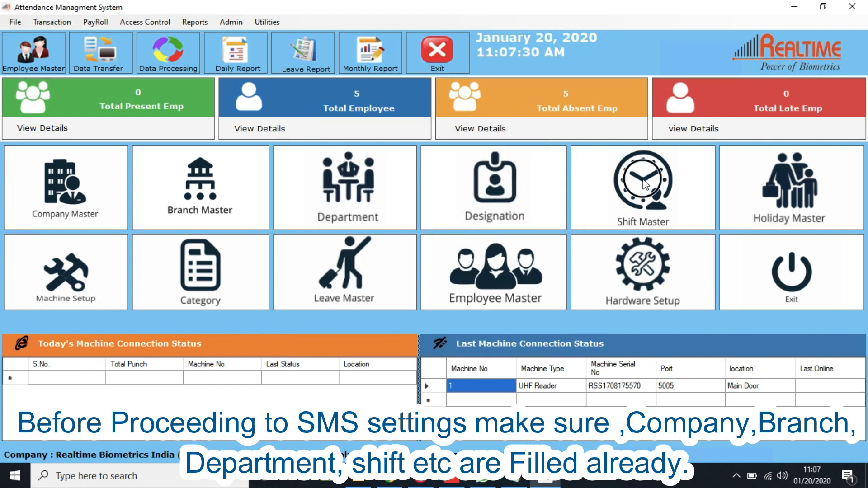
click(642, 188)
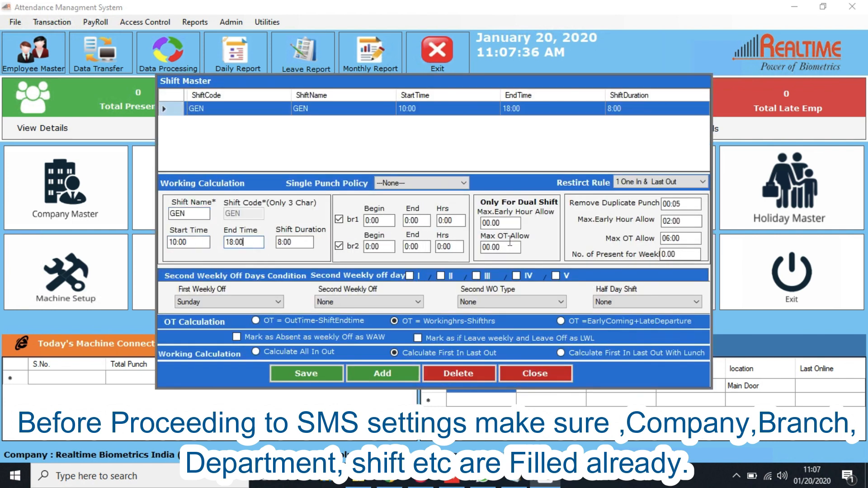
click(534, 373)
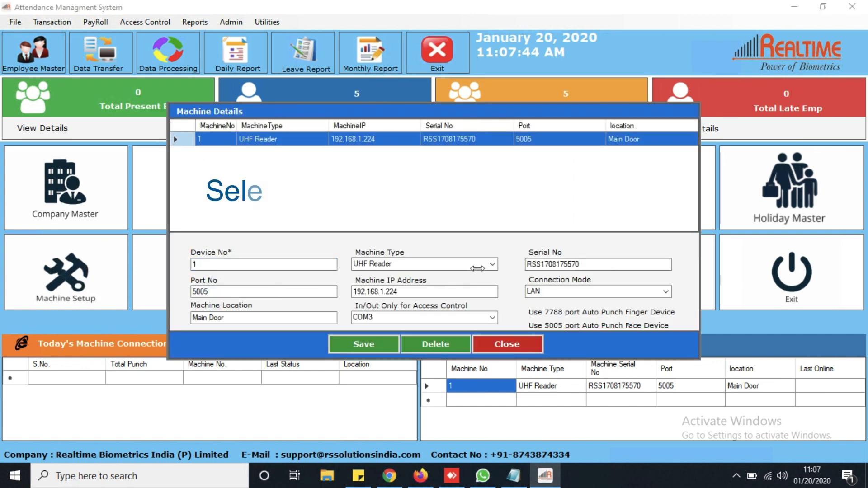
click(489, 264)
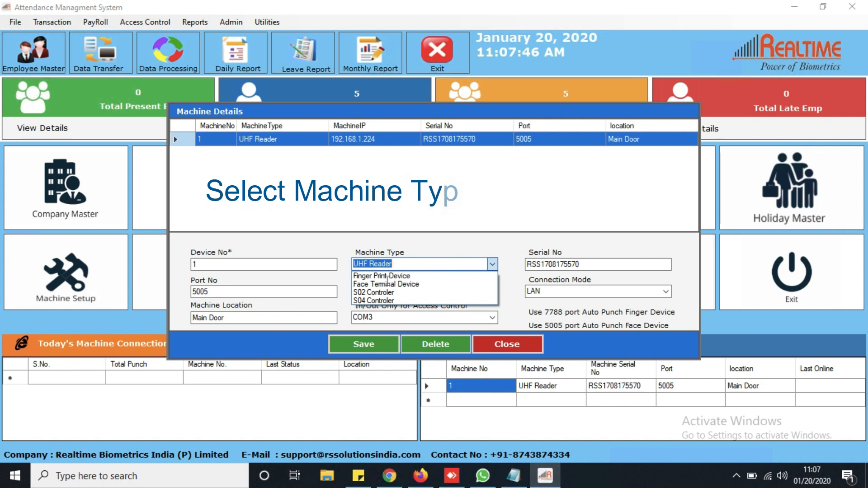
click(381, 276)
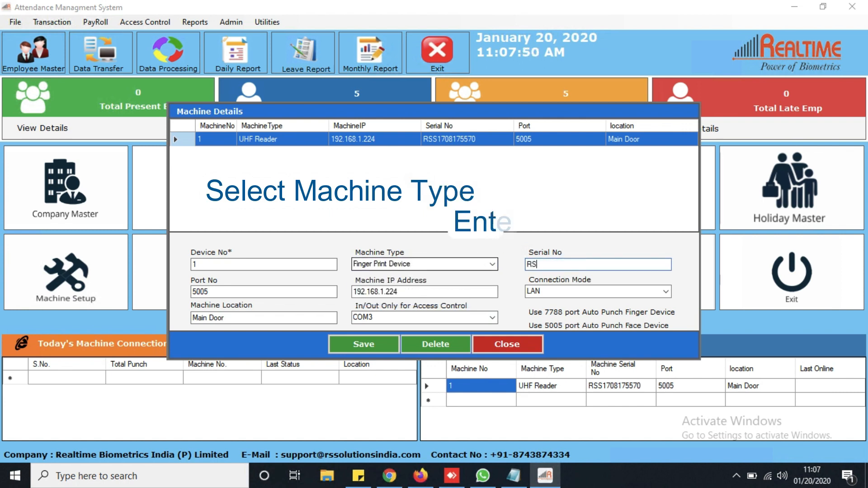
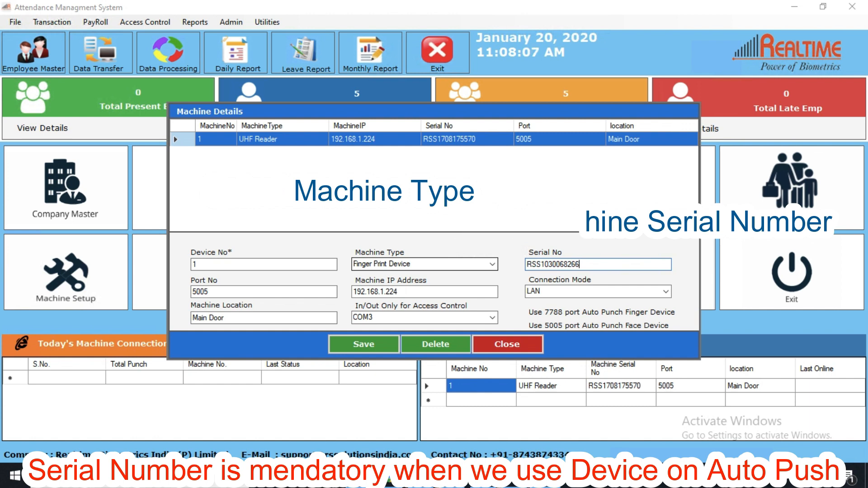
Set machine 1's IP address to 192.168.1.225, save the settings and close Machine Details.
click(490, 318)
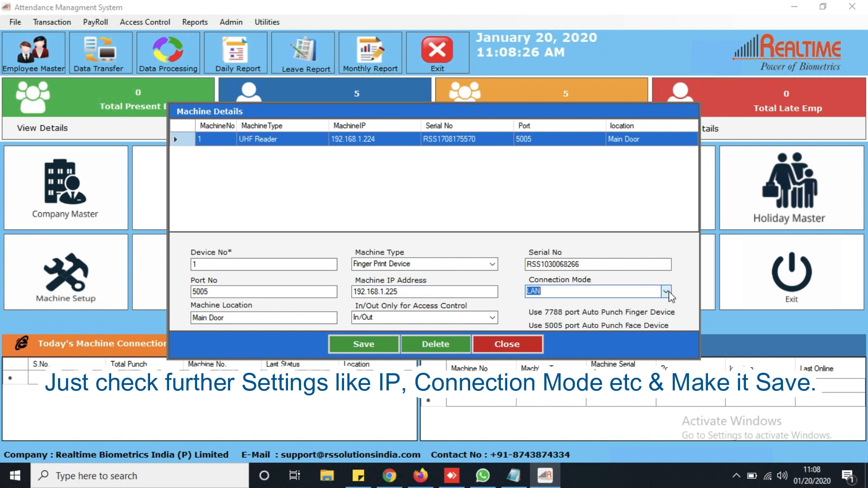
click(364, 343)
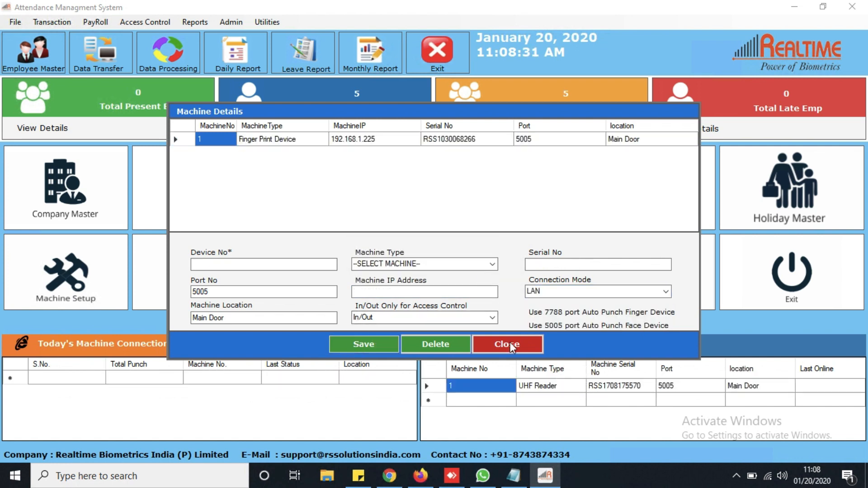
click(507, 344)
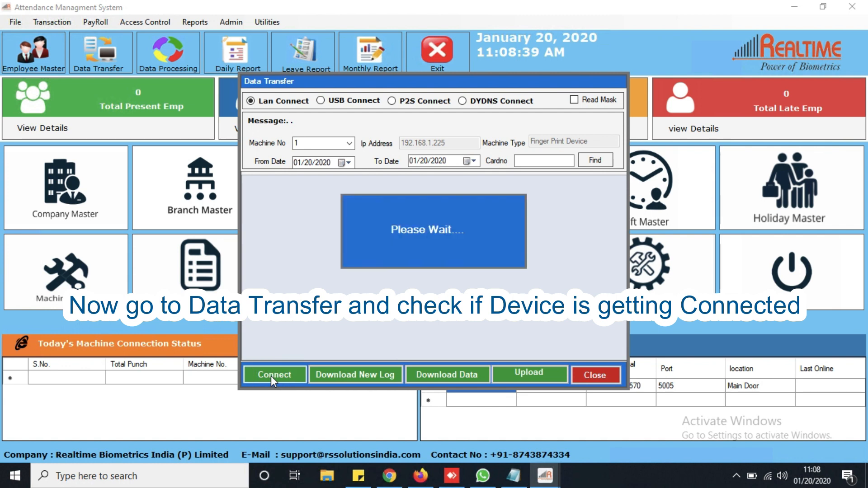
mouse_move(375, 292)
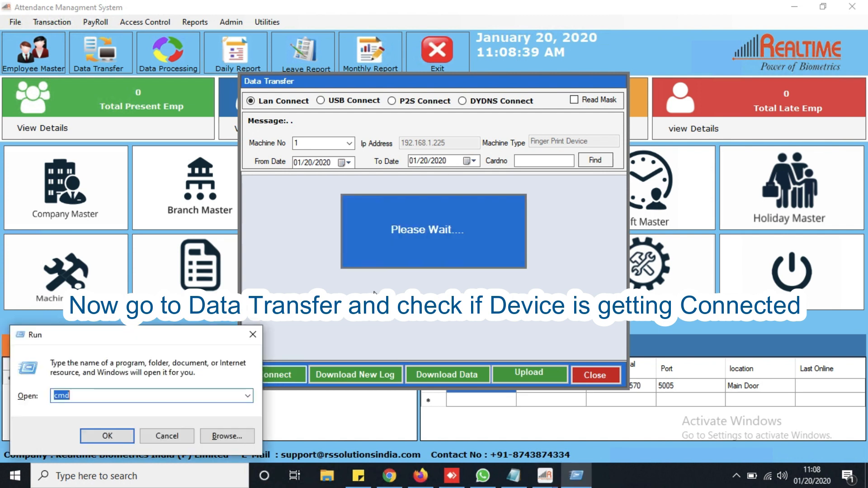
Run a continuous ping to 192.168.1.225, see the timed-out replies, and close the ping window.
text(ping 192.169.1.22)
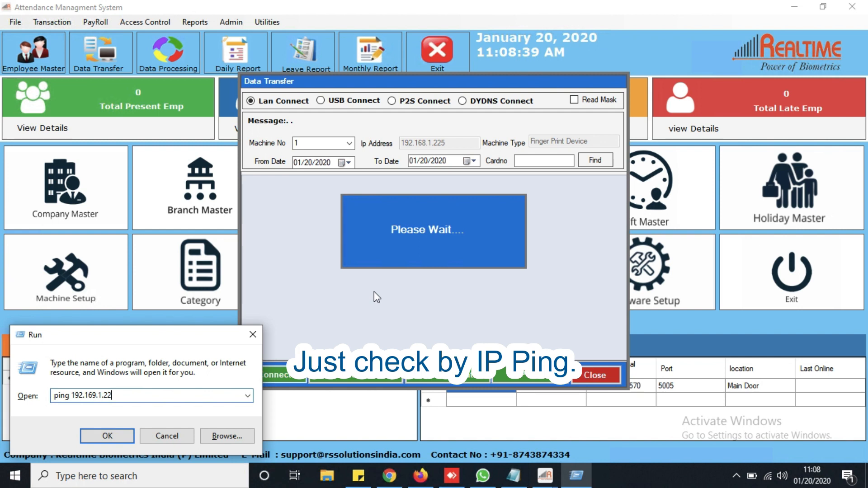
click(107, 435)
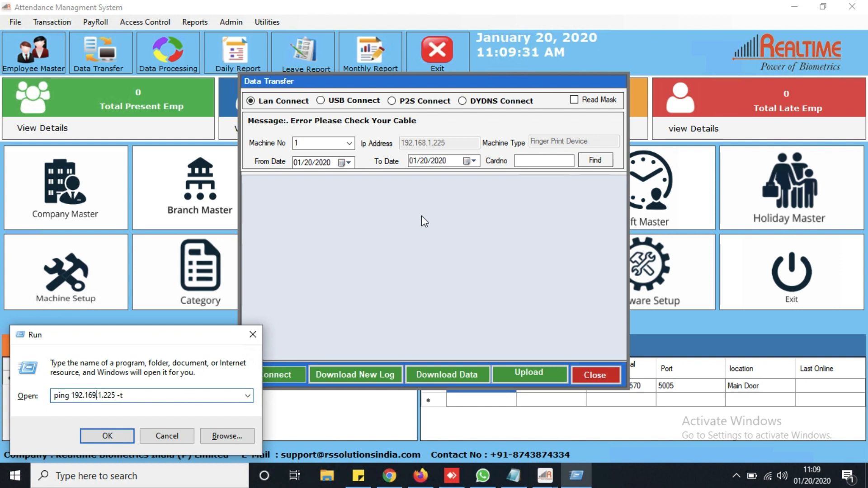
click(106, 436)
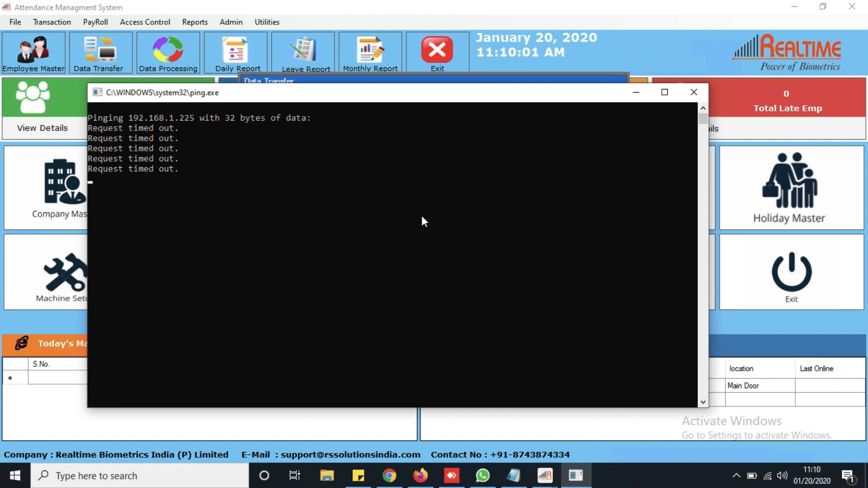
click(694, 92)
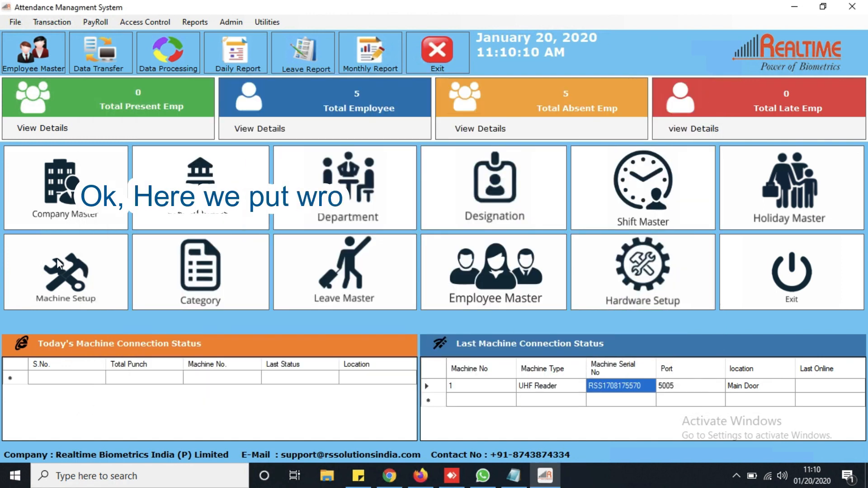
Correct machine 1's IP address to 192.168.0.130, save it and close Machine Details.
click(66, 271)
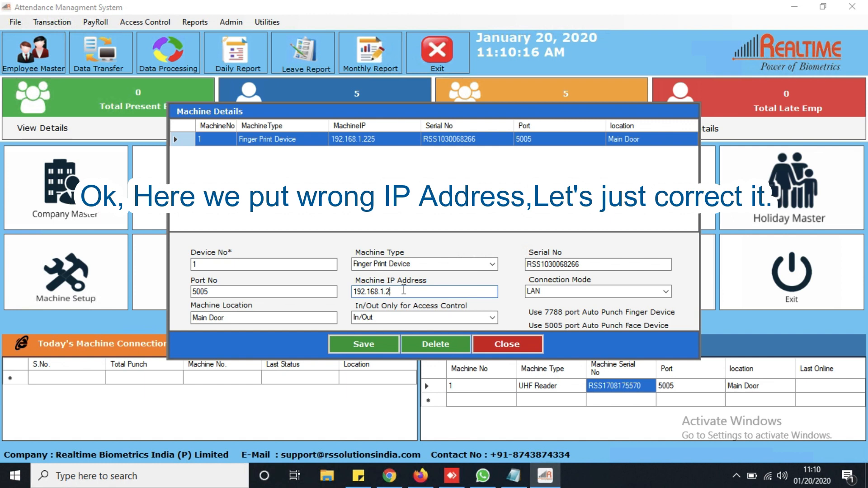
key(BackSpace)
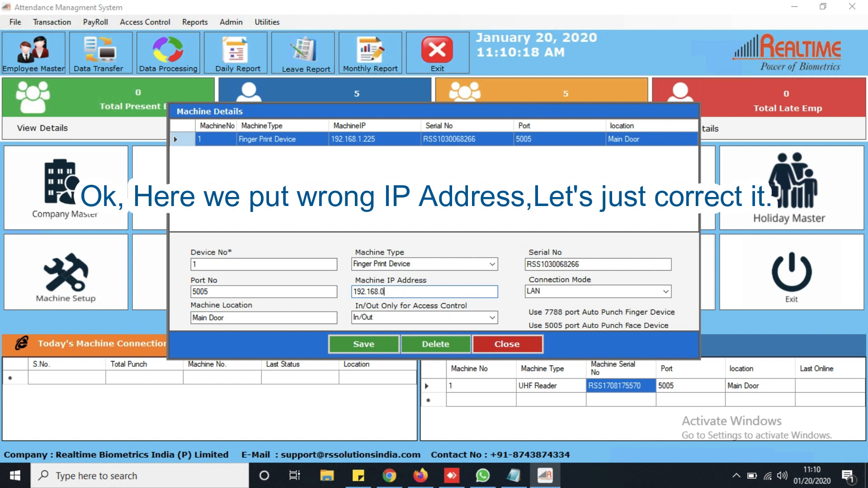
text(130)
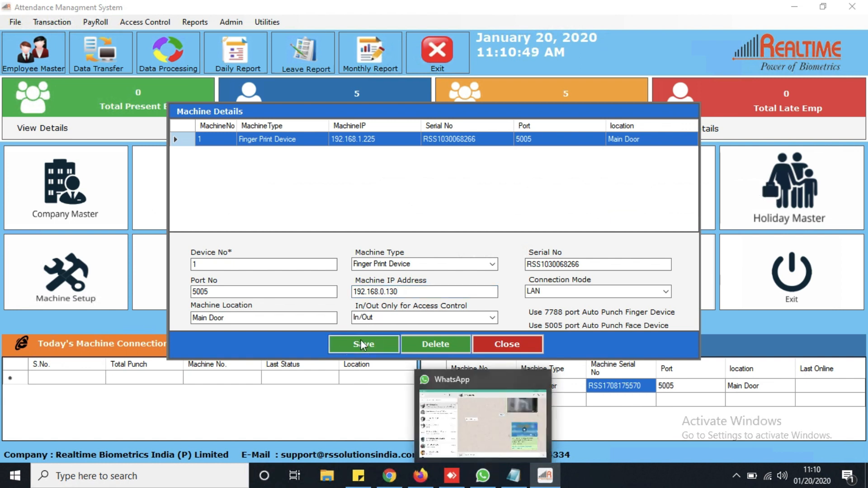
click(363, 343)
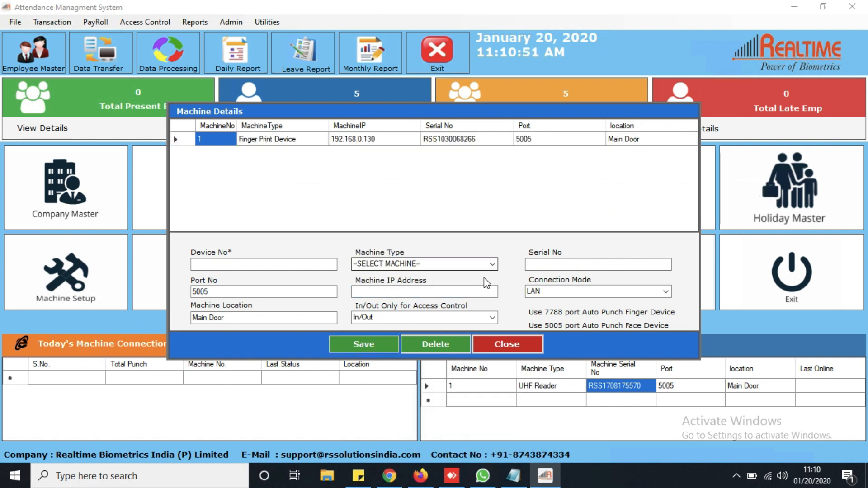
click(507, 344)
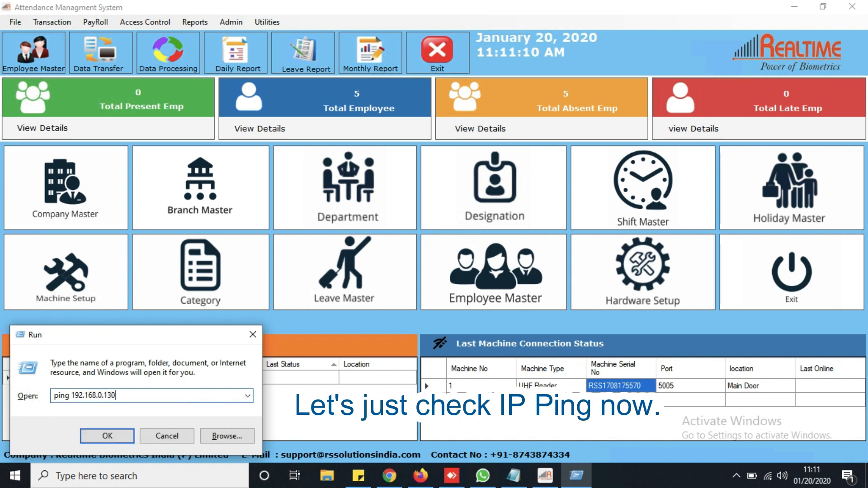
Ping 192.168.0.130 successfully, then connect to machine 1 in Data Transfer and close it.
click(107, 436)
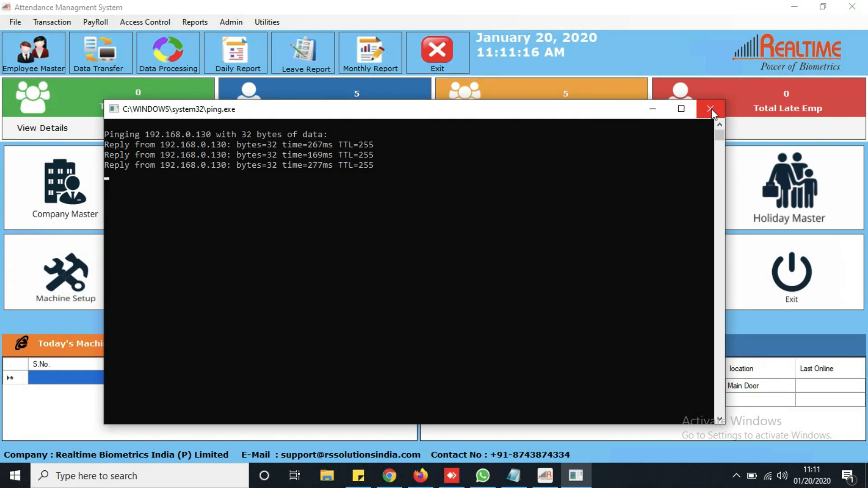
click(712, 109)
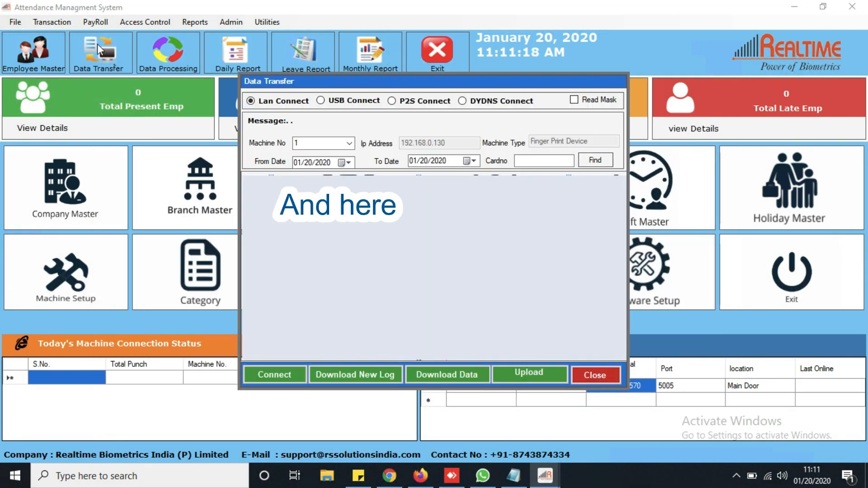
click(273, 375)
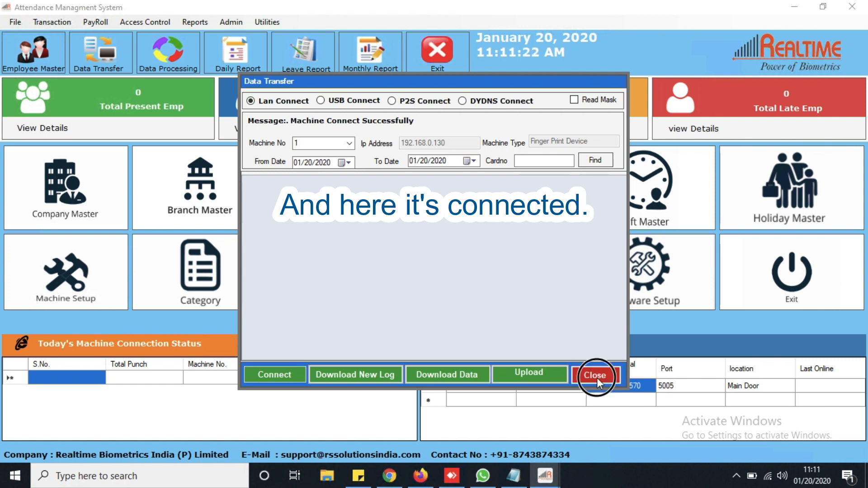
click(595, 374)
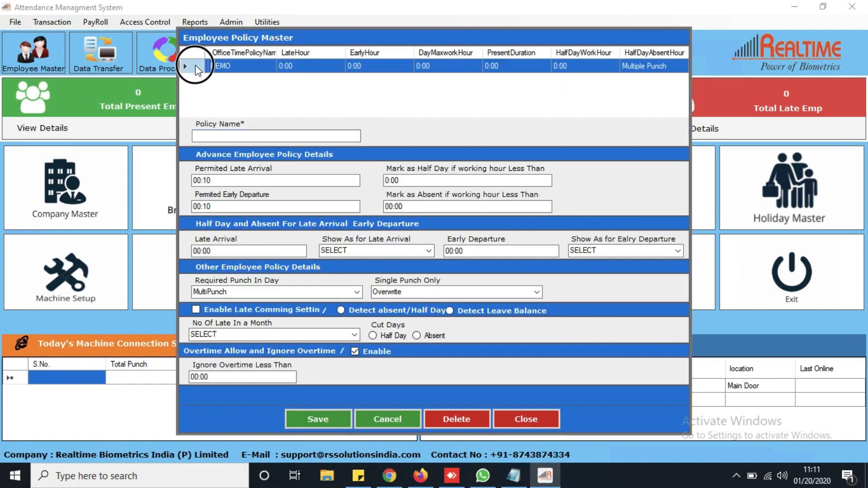
Save the existing GEN employee policy record and acknowledge the saved message.
click(317, 419)
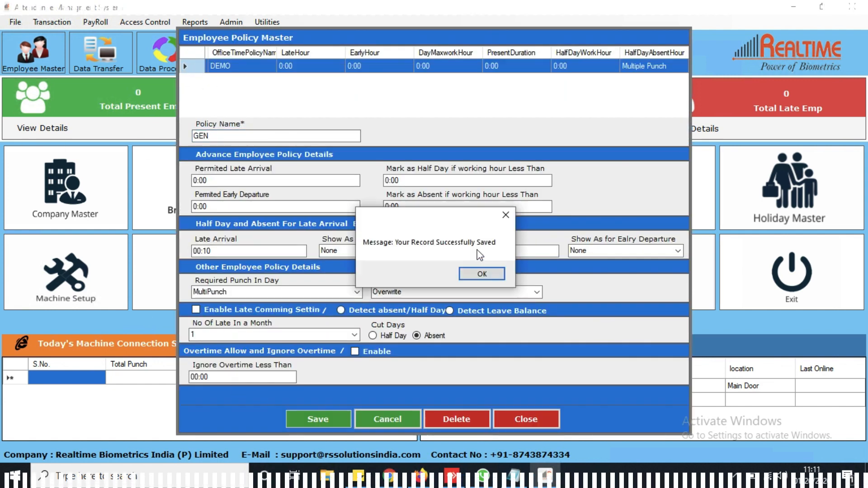
click(481, 273)
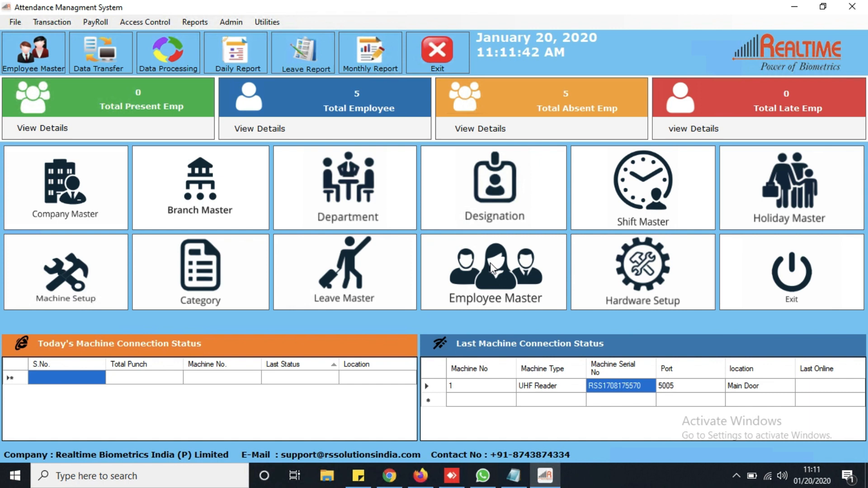
click(494, 272)
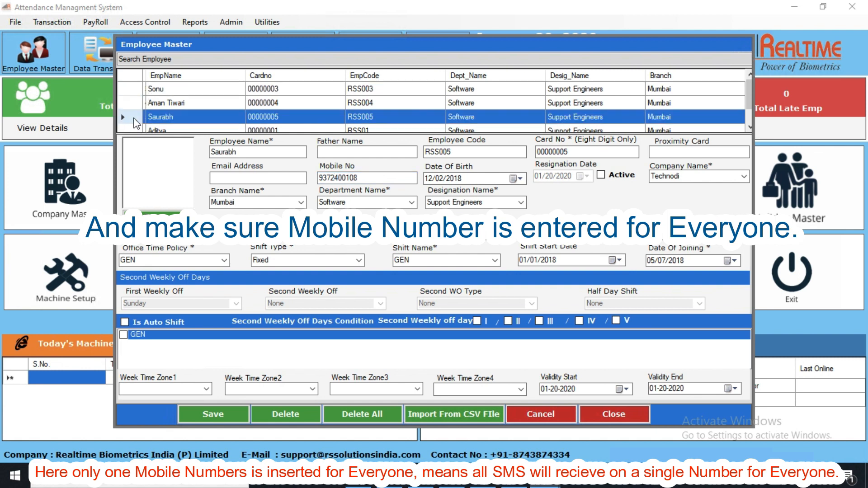
scroll(down, 3)
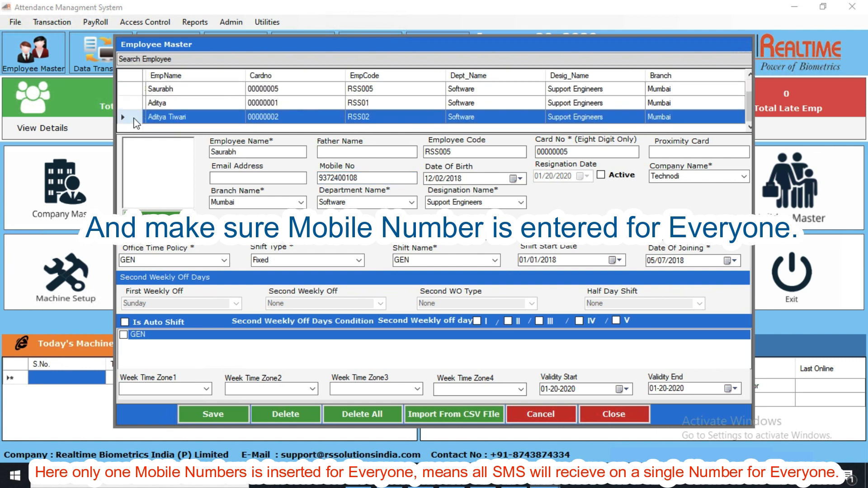
click(166, 117)
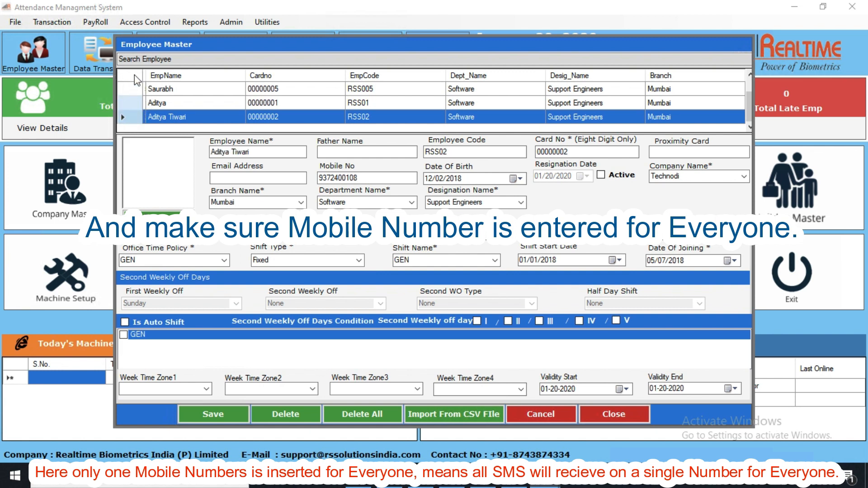
click(161, 89)
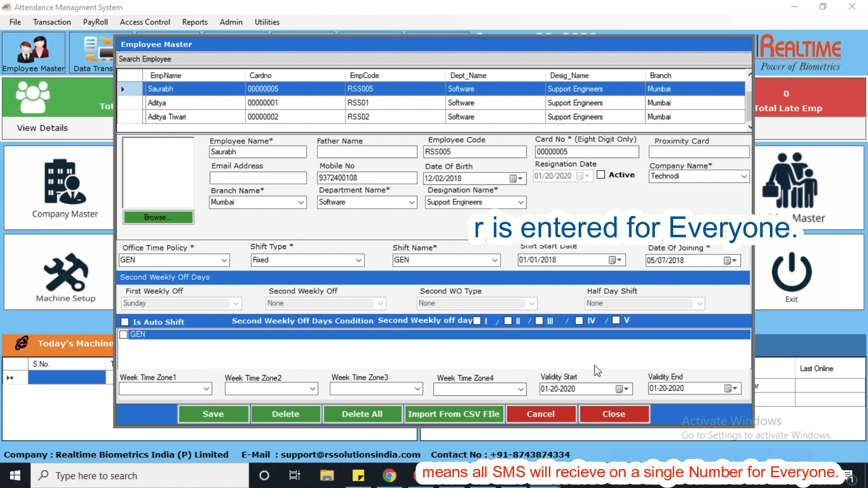
click(613, 414)
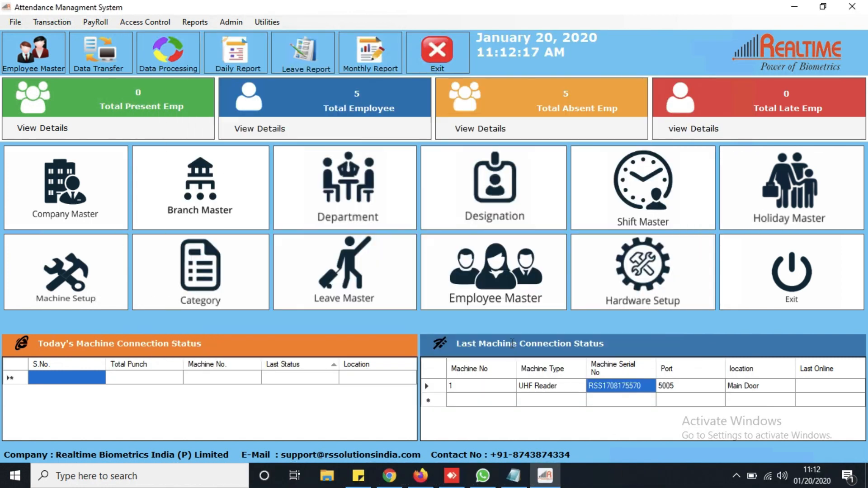
Show the Utilities page with User Manager, SMS And Email and Change Password tiles.
click(266, 22)
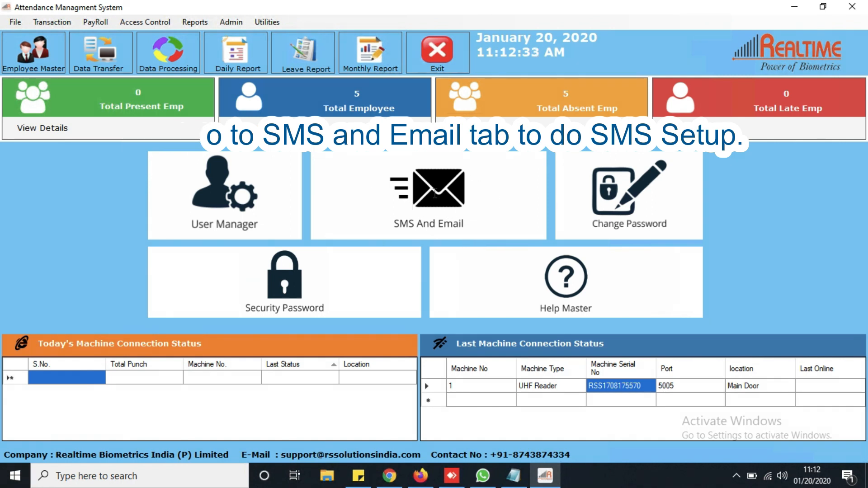
Open the SMS API configuration from the SMS And Email tile.
click(428, 188)
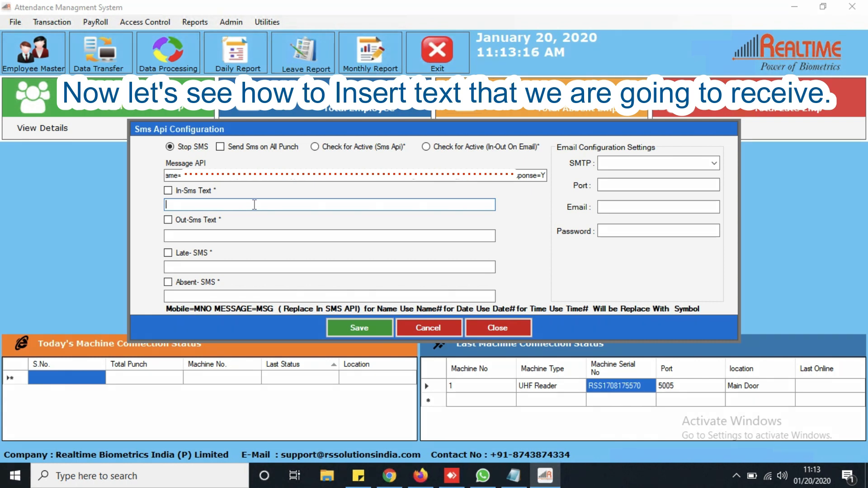
Enter the In-Sms text 'You Chile Aditya Just Arrived School at 10:00 on 20/01/2020'.
text(You C)
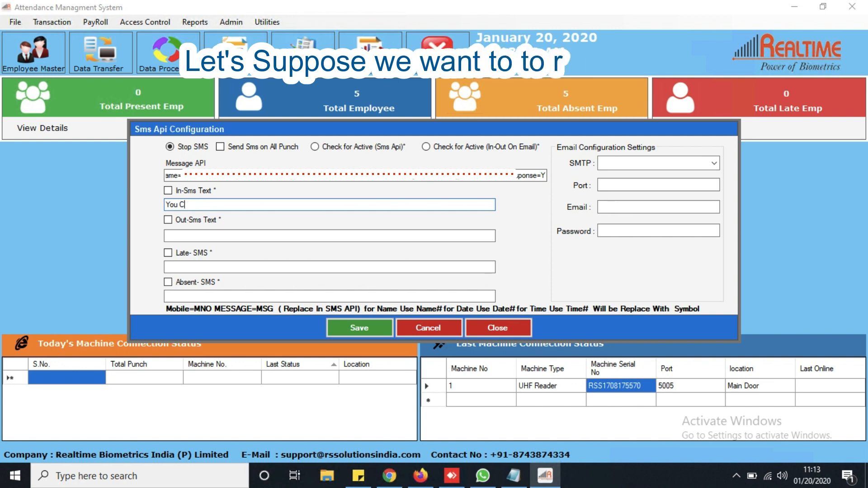
text(hile)
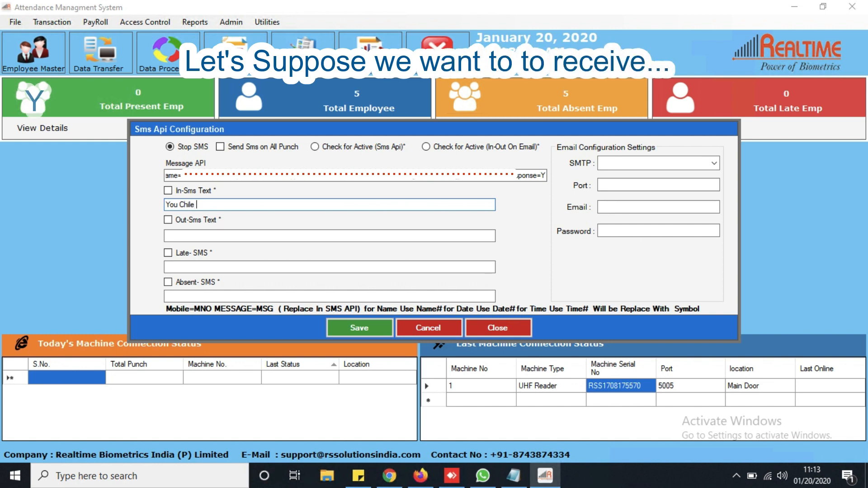
text(Aditya Just)
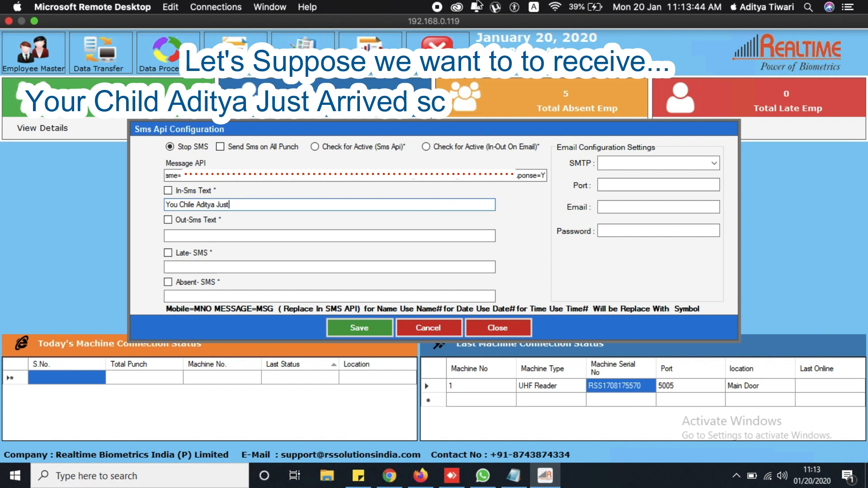
text(Arived)
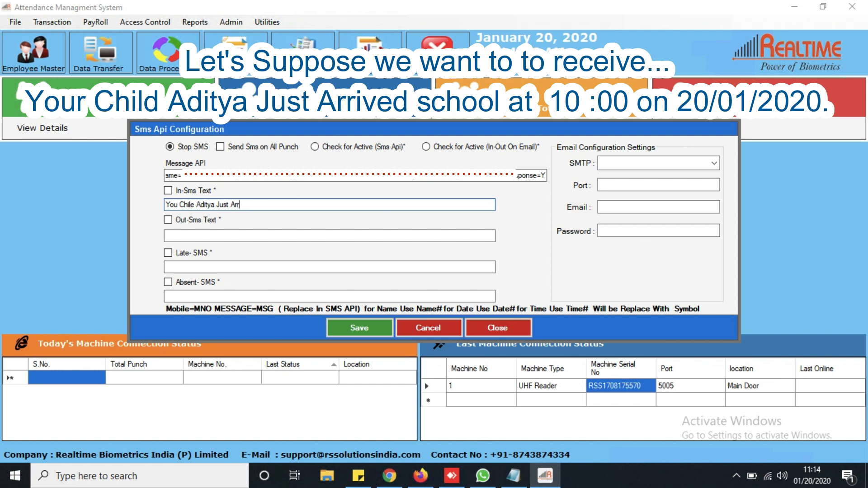
text(ived)
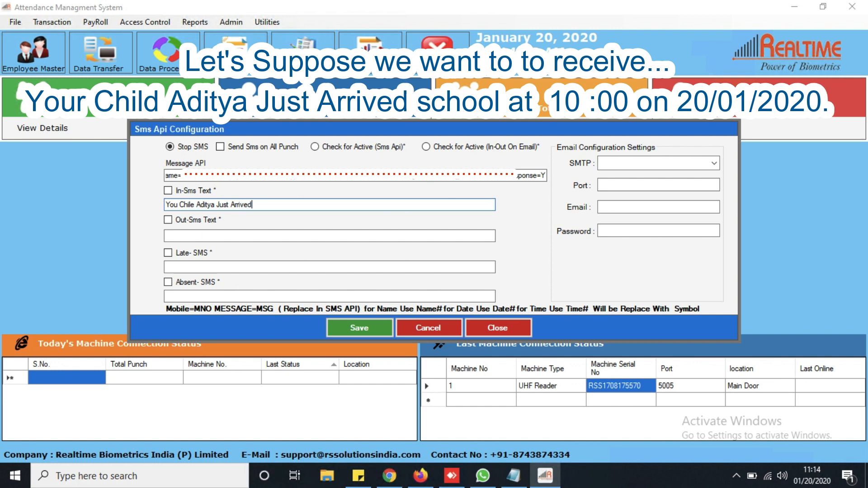
text(School)
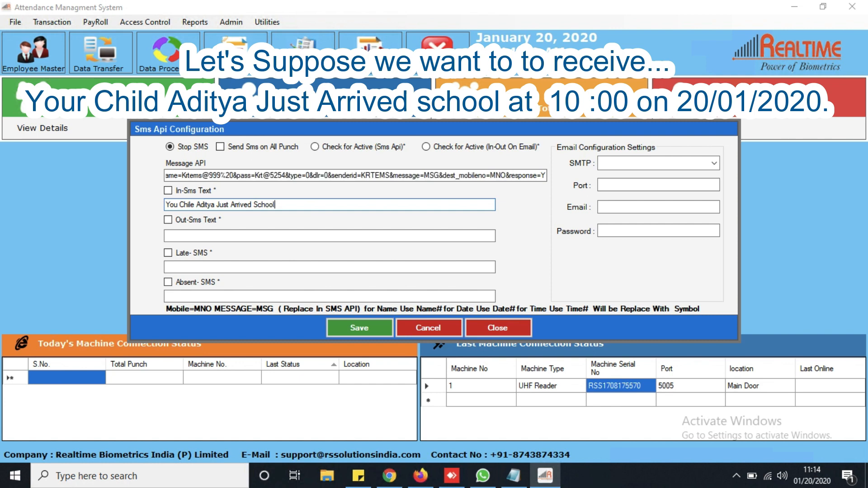
text(at)
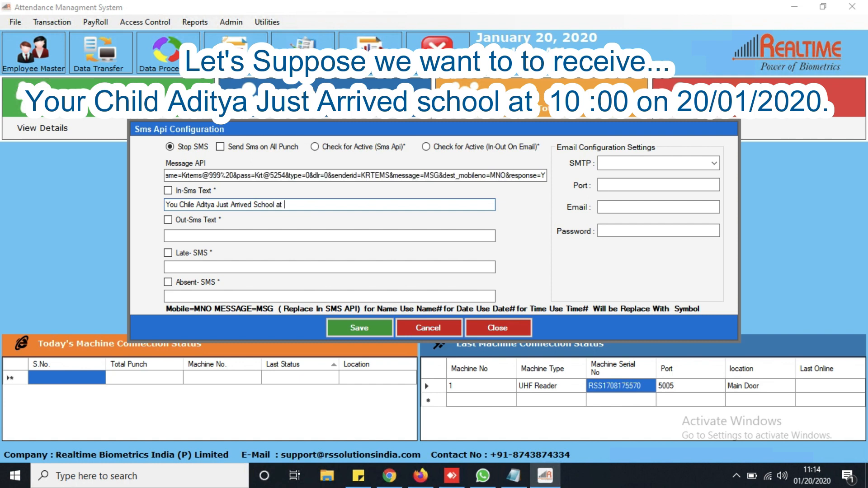
text(10.:)
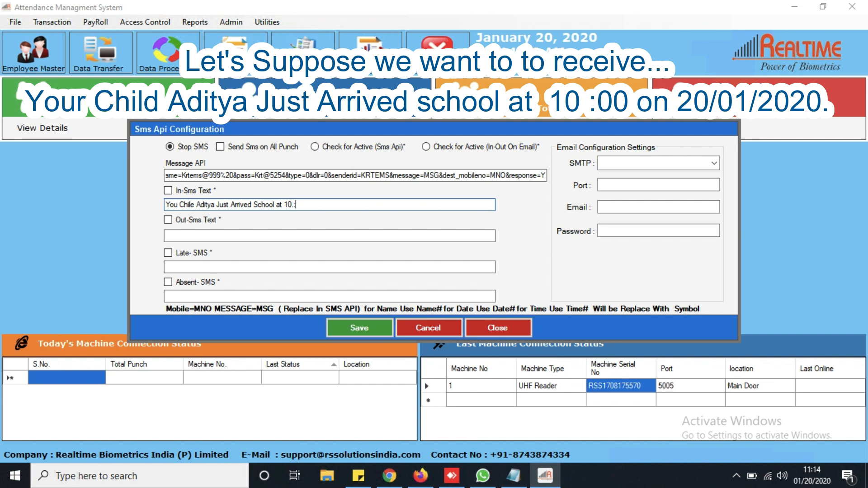
text(00 o)
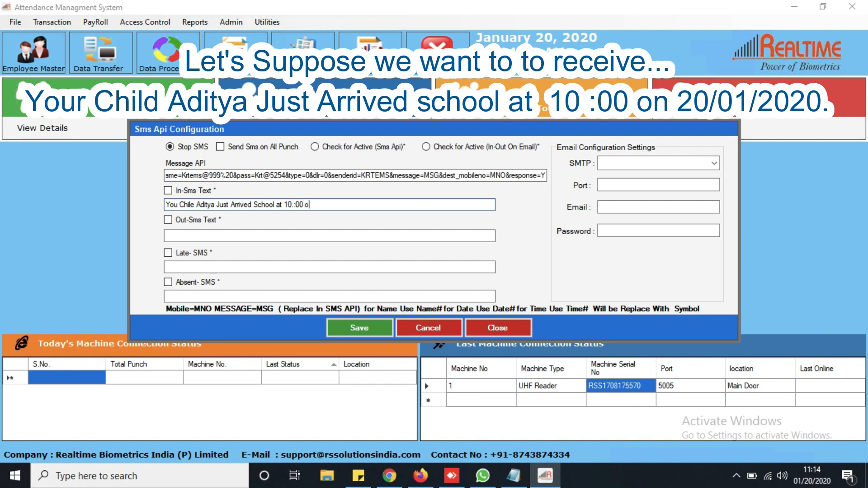
text(on)
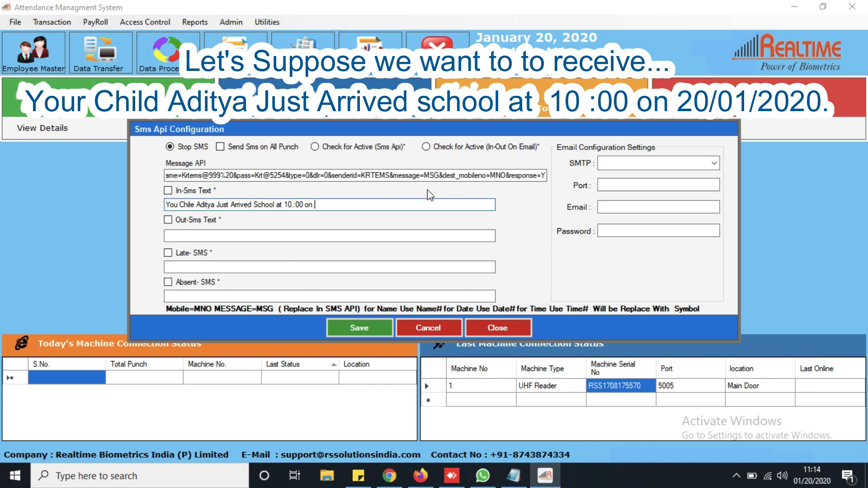
text(20)
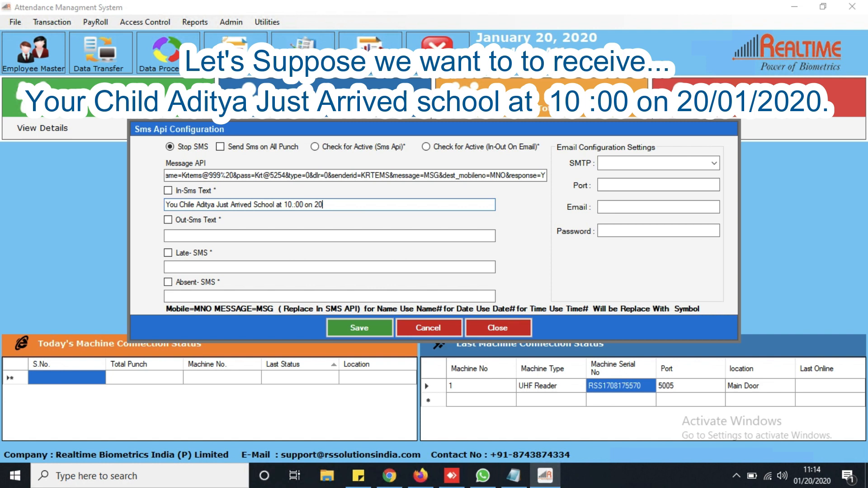
text(/)
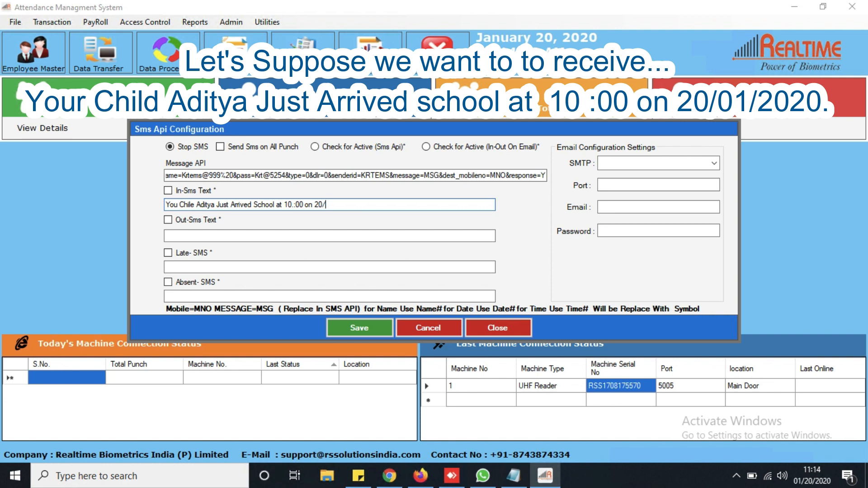
text(01)
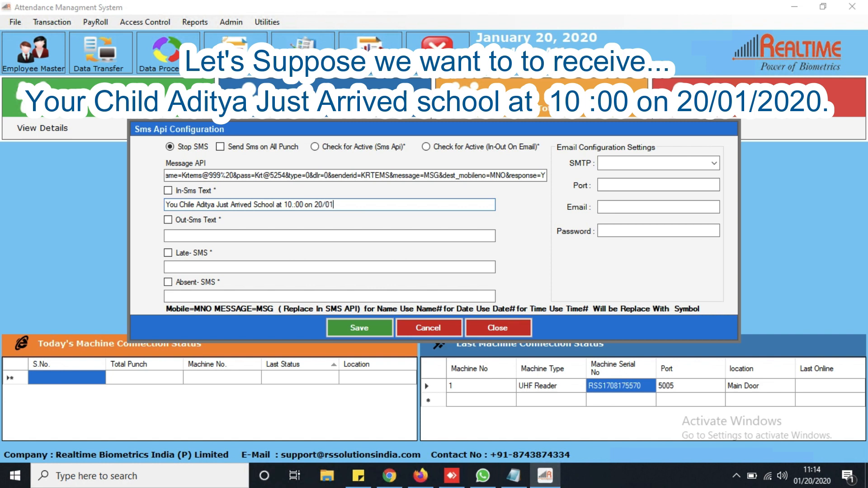
text(2020)
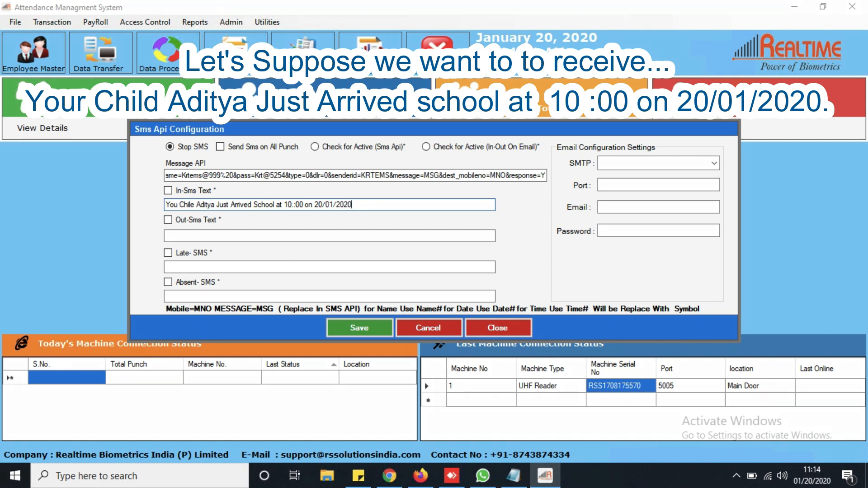
mouse_move(277, 211)
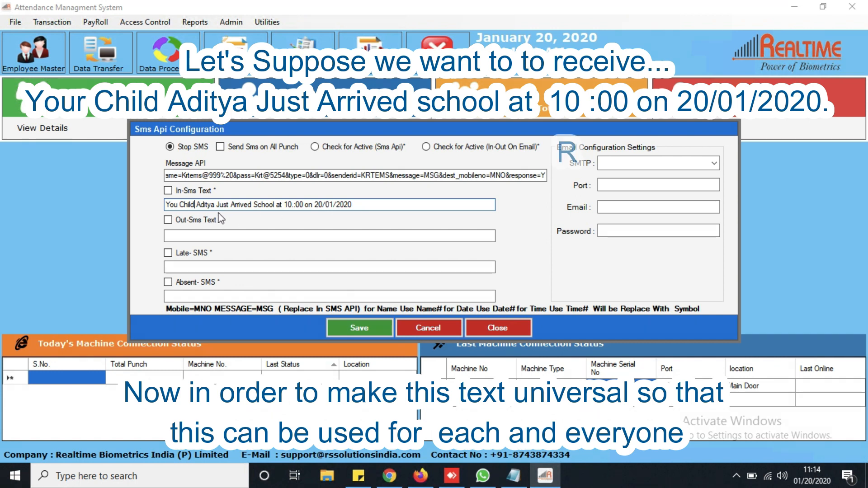
Replace the child's name with Name# and the time 10:00 with Time# in the arrival text.
double_click(203, 204)
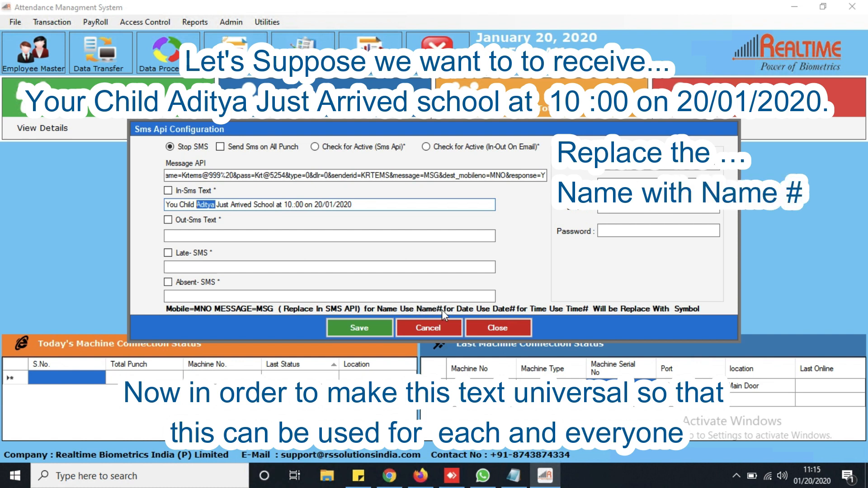
text(Name#)
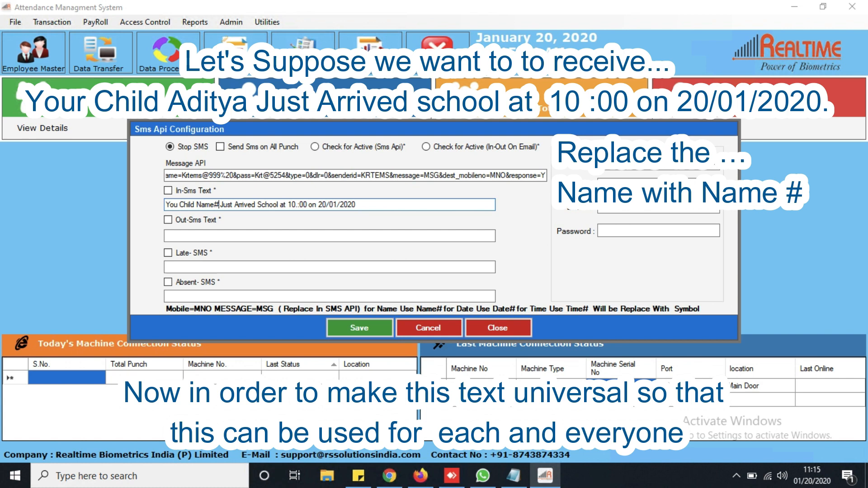
mouse_move(260, 154)
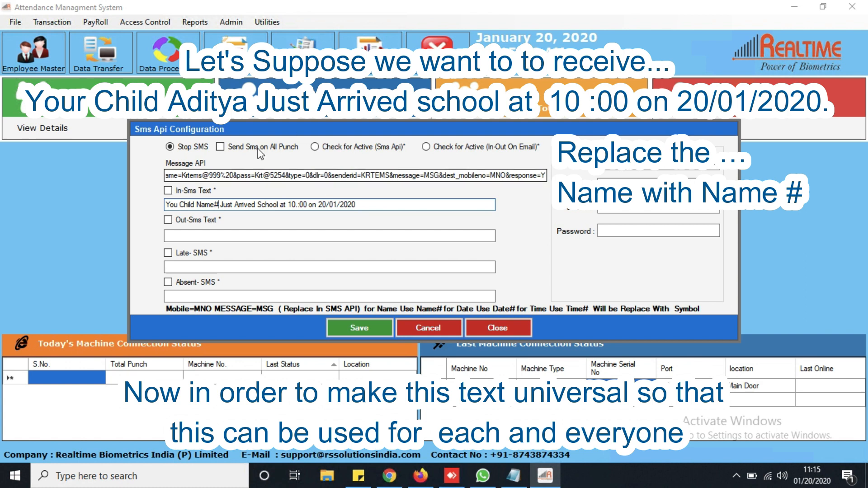
double_click(297, 205)
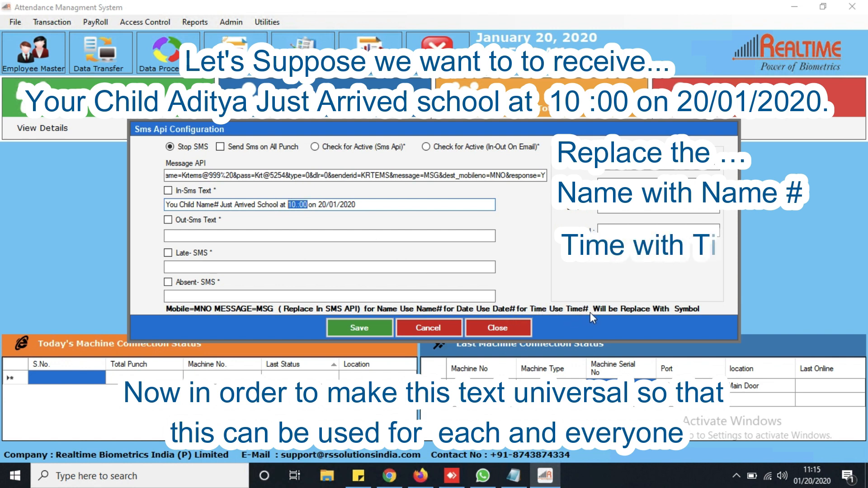
text(T)
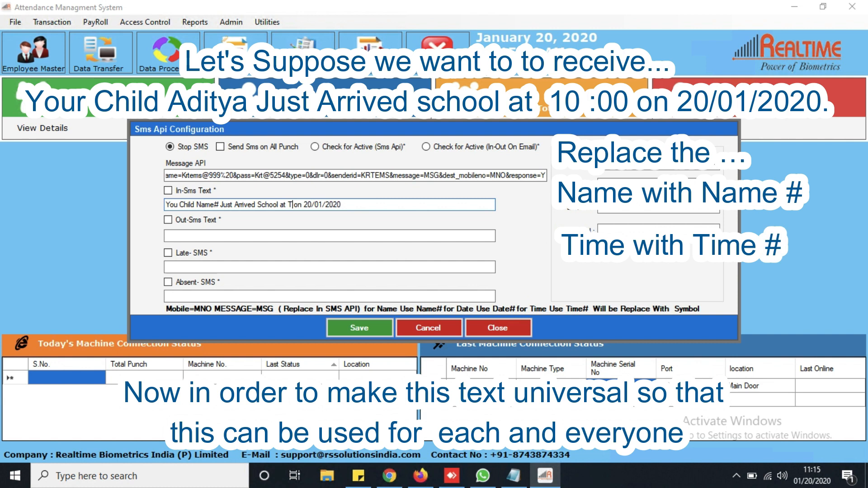
text(ime)
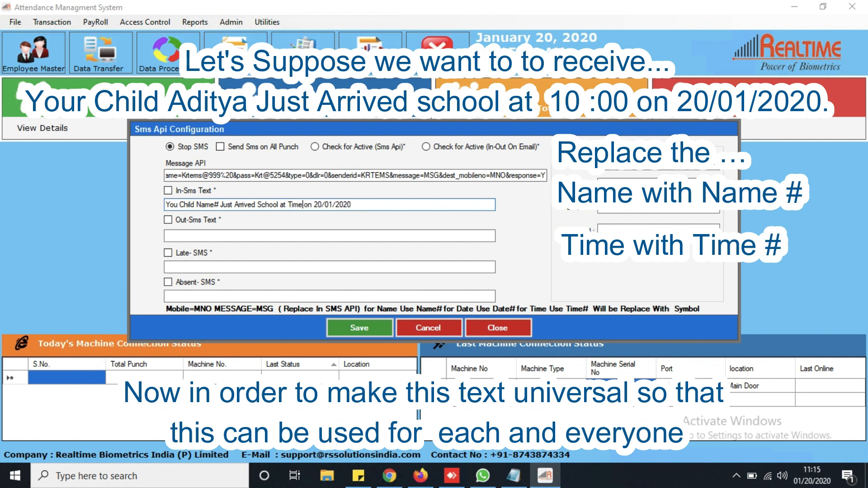
text(#)
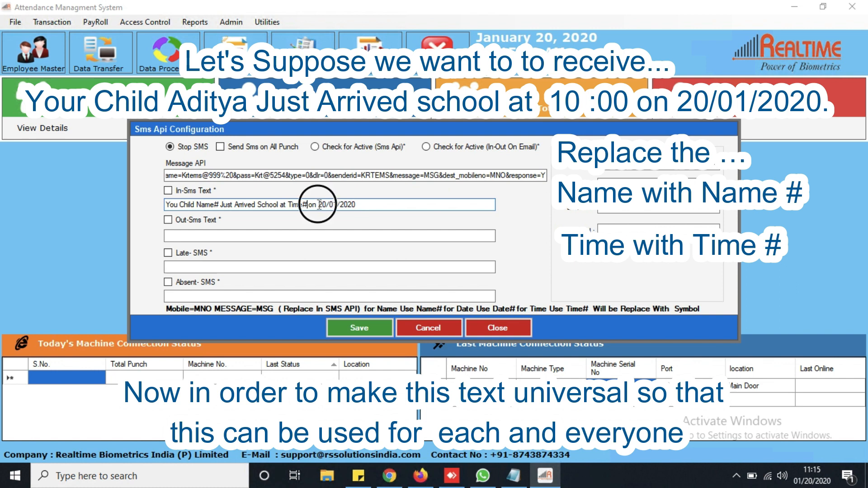
Select the date 20/01/2020 in the arrival text to replace it with Date#.
double_click(327, 204)
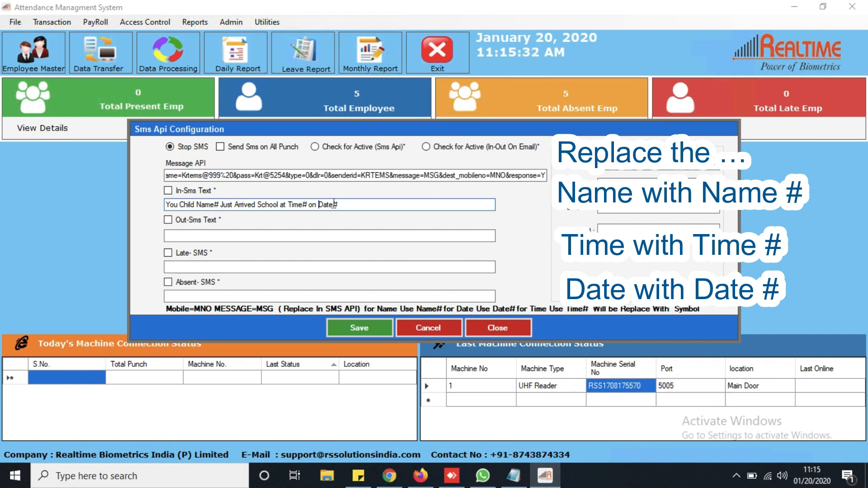
drag(284, 204, 338, 204)
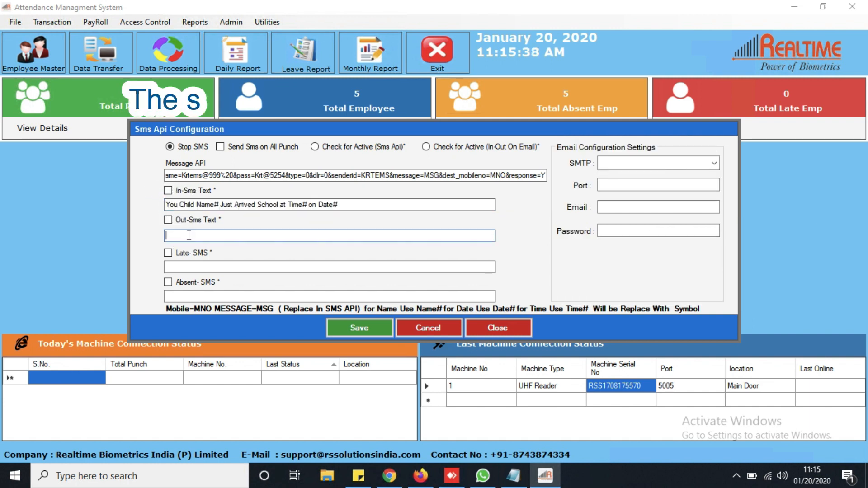
Enter the Out-Sms text 'You Child Name# Just Left School at Time# on Date#'.
text(You Child Name# Just Arrived School at Time# on Date#)
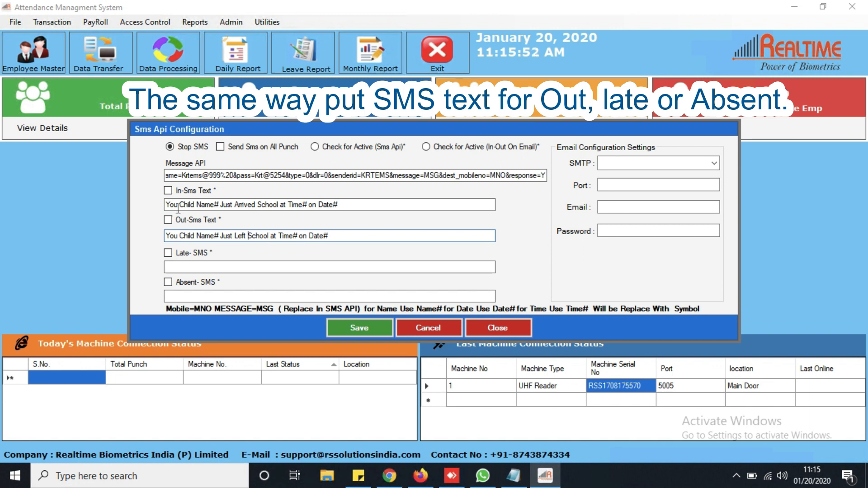
Enable In-Sms and Out-Sms texts with Check for Active (Sms Api), save, and accept the restart.
click(168, 190)
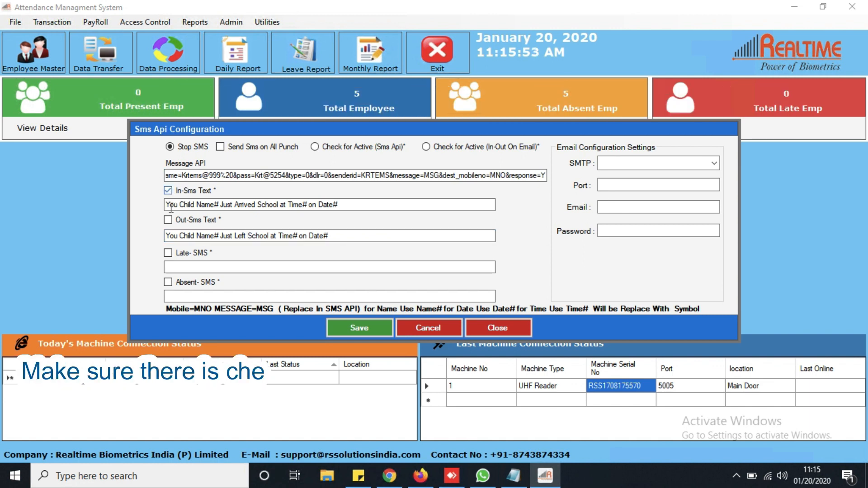
click(168, 220)
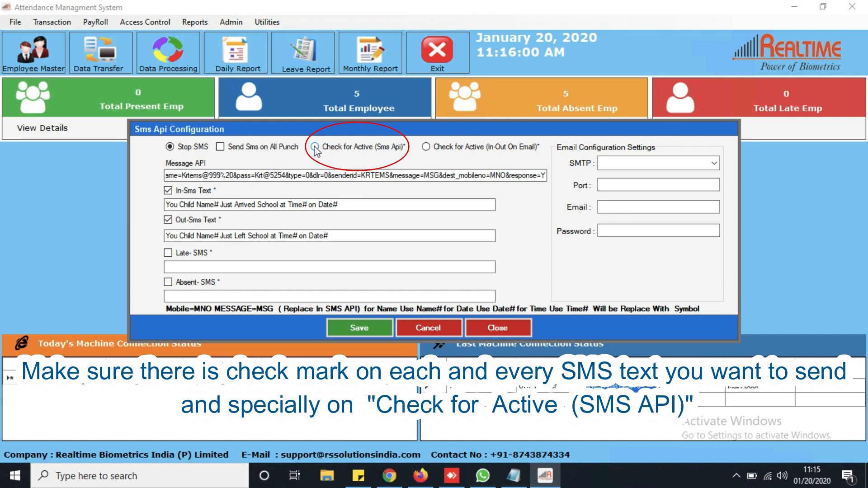
click(315, 146)
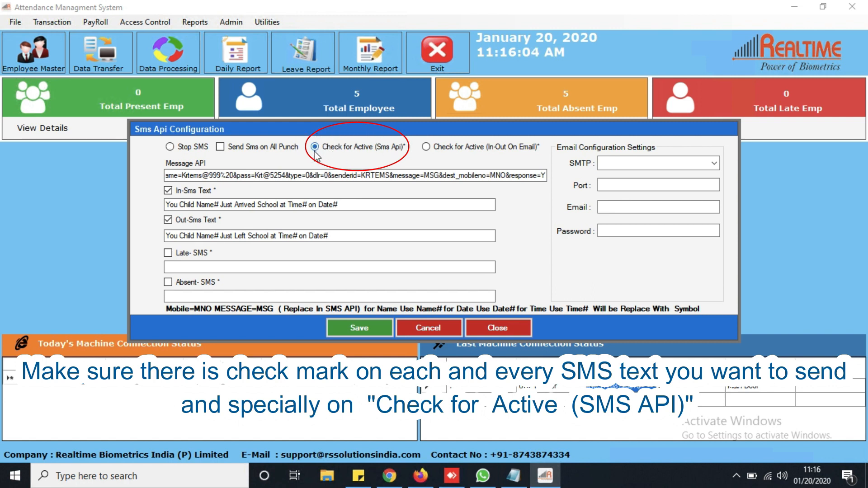
mouse_move(368, 167)
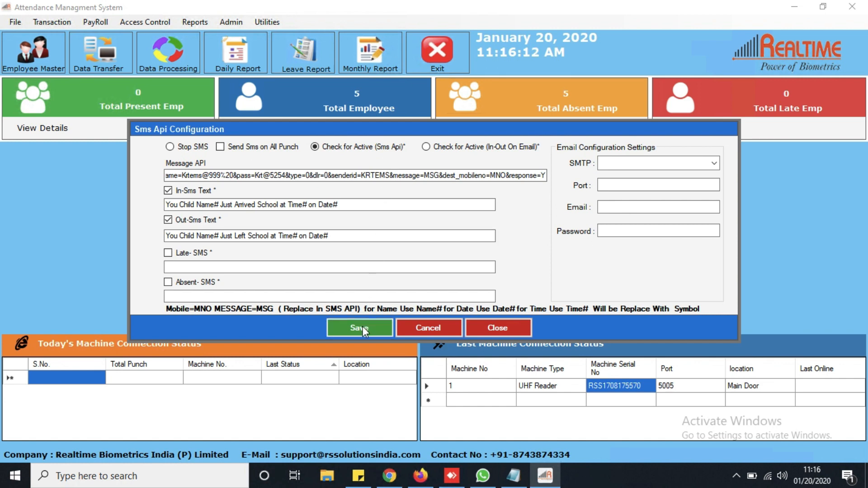
click(359, 327)
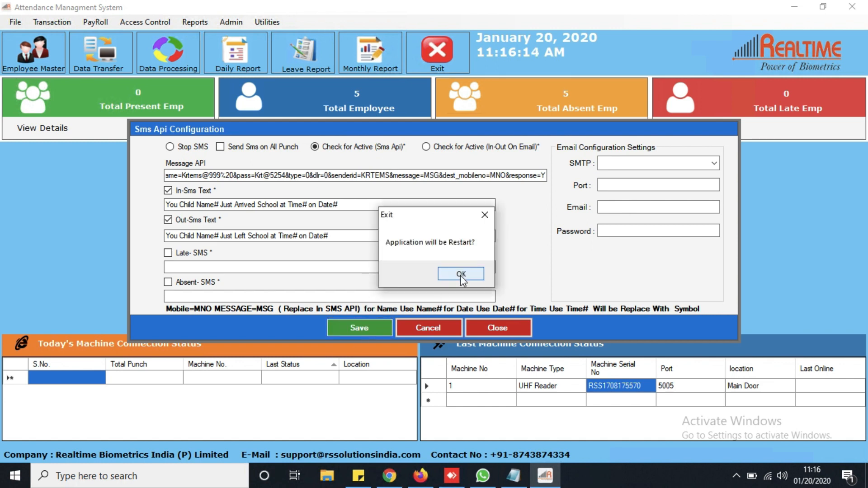
click(460, 274)
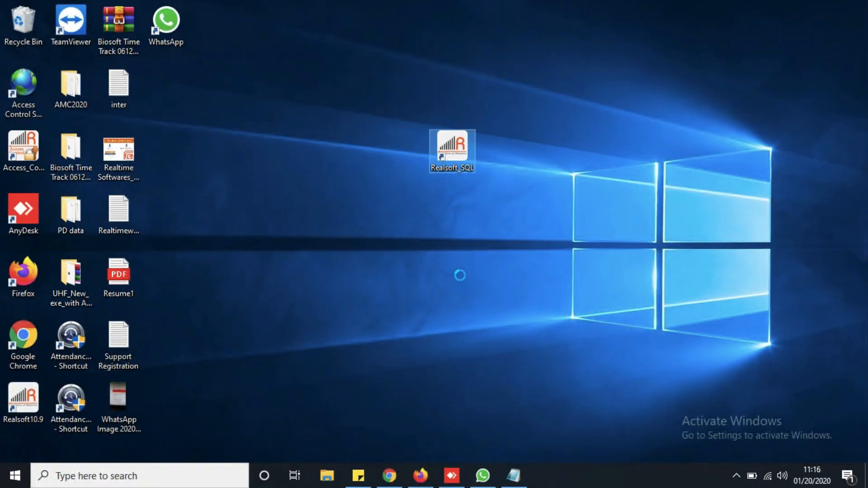
Relaunch Realsoft_SQL and log in as admin to reach the dashboard.
double_click(452, 143)
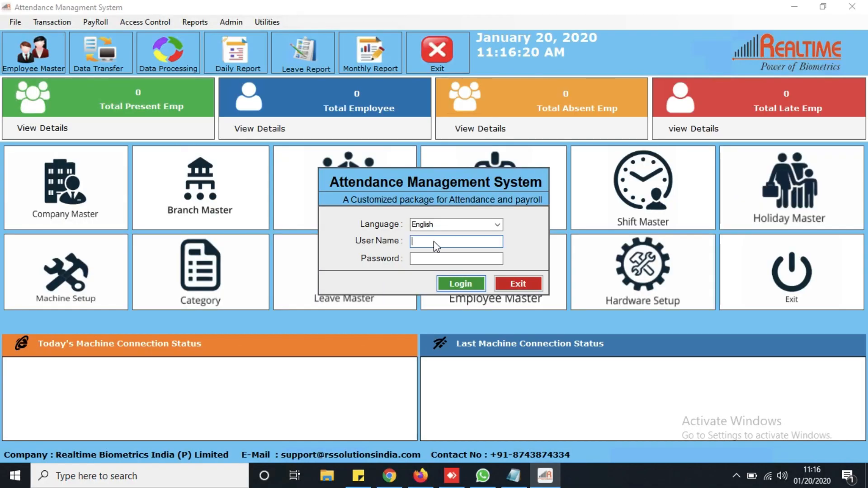
text(a)
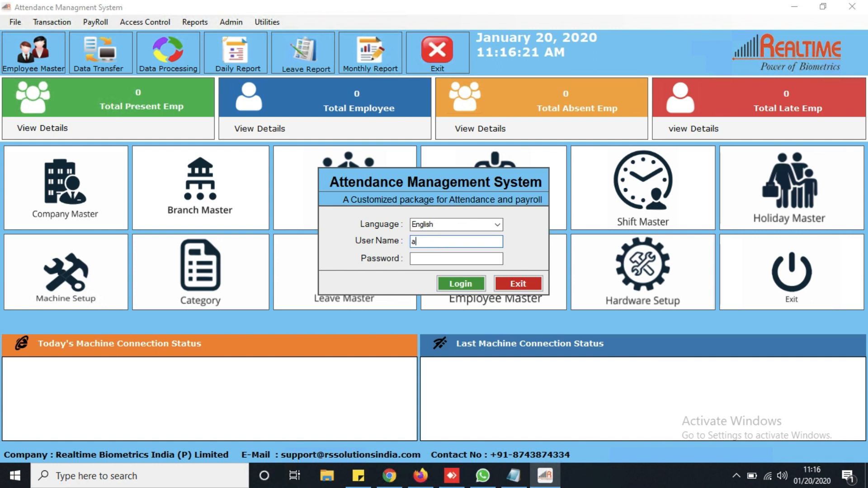
text(dm)
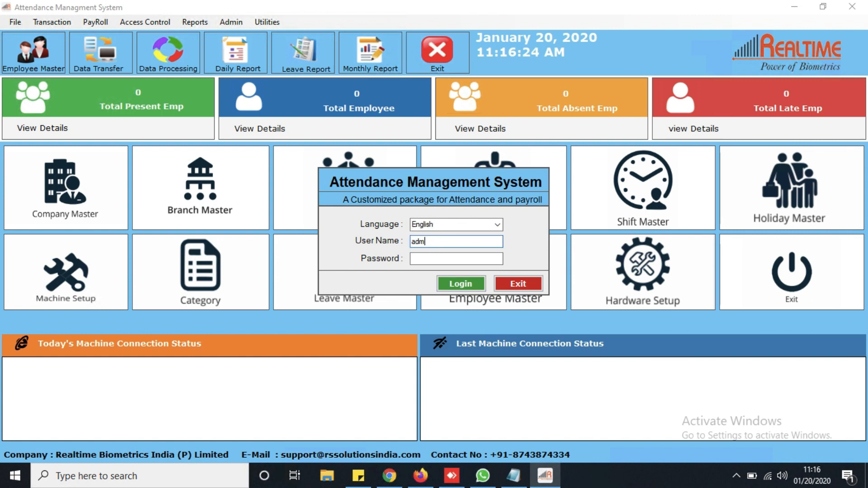
click(460, 283)
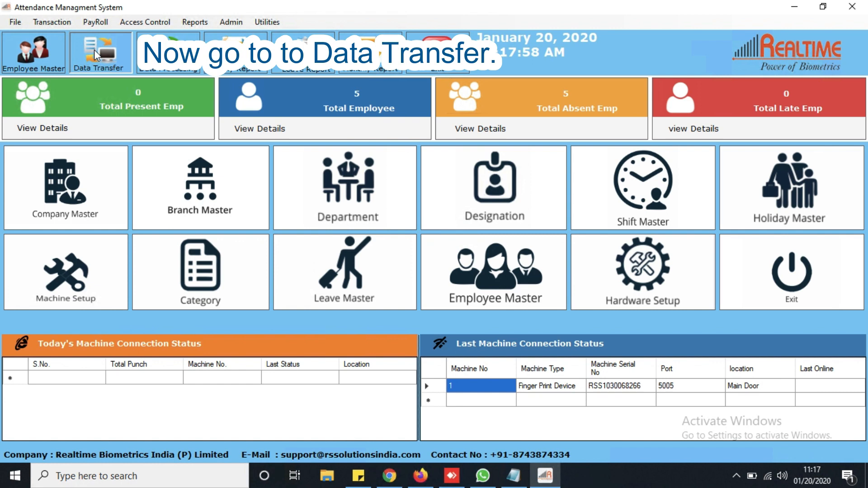
Connect to the attendance machine in Data Transfer and download its 5 punch logs.
click(99, 51)
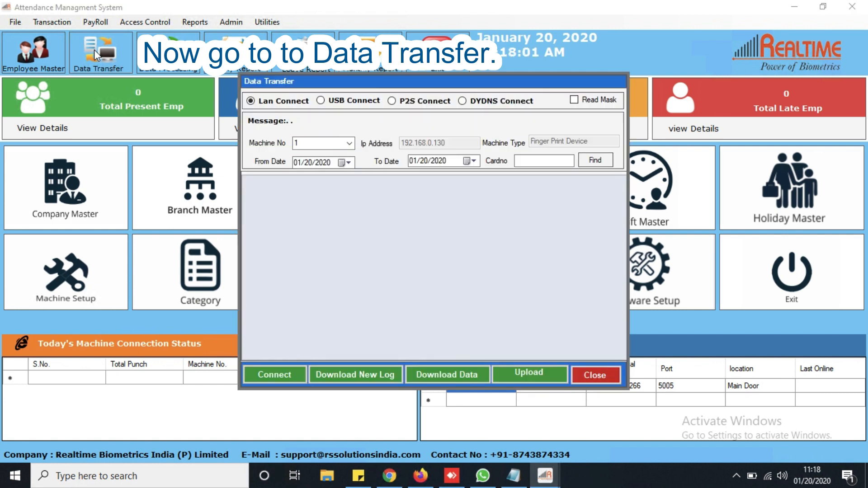
click(274, 375)
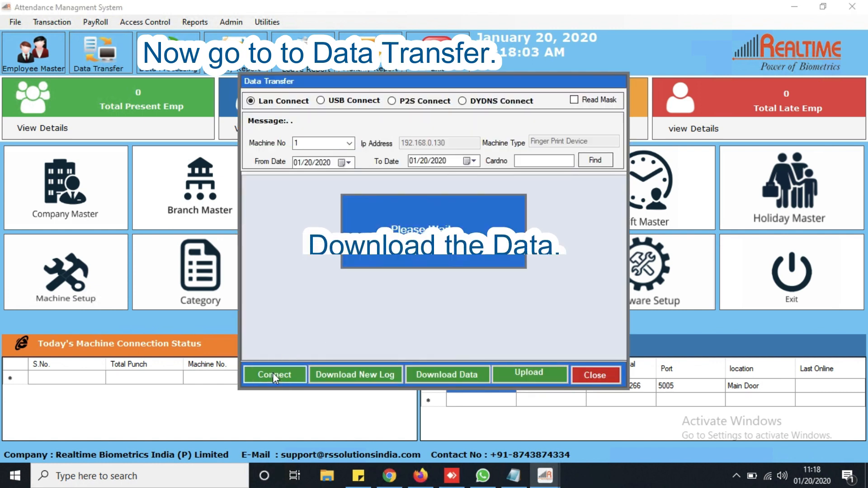
click(273, 374)
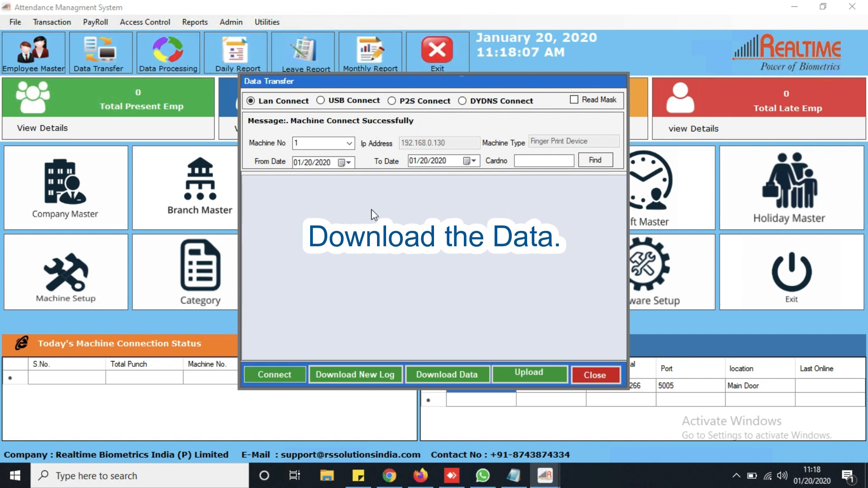
click(448, 374)
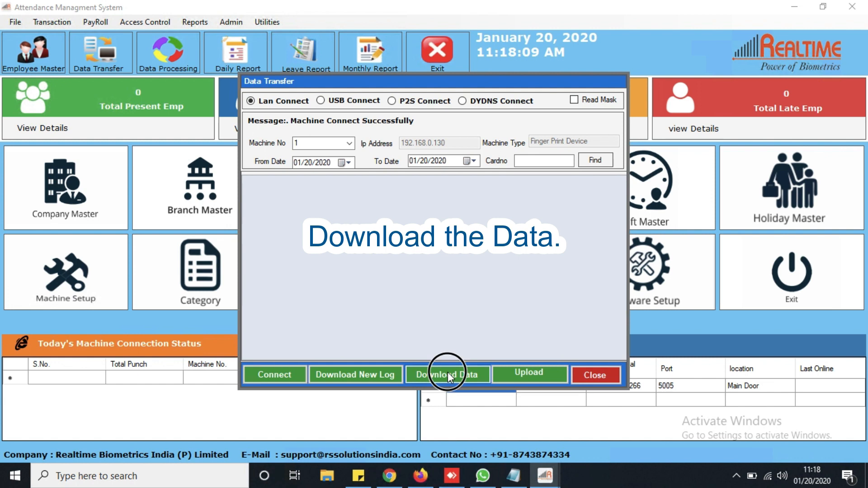
click(448, 374)
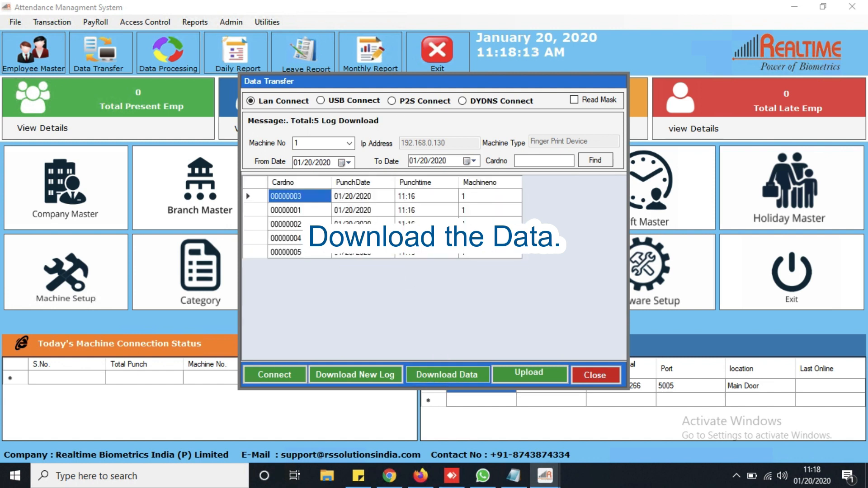
click(447, 375)
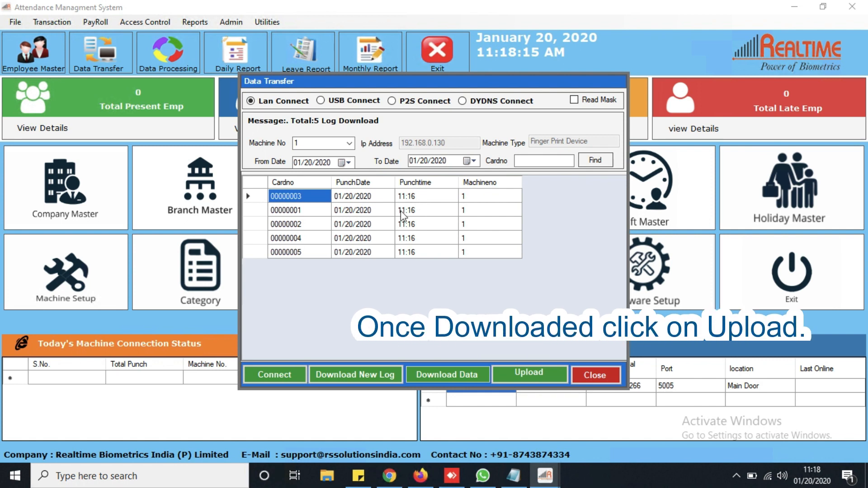
Upload the downloaded punches so the 5 employees show present.
click(529, 374)
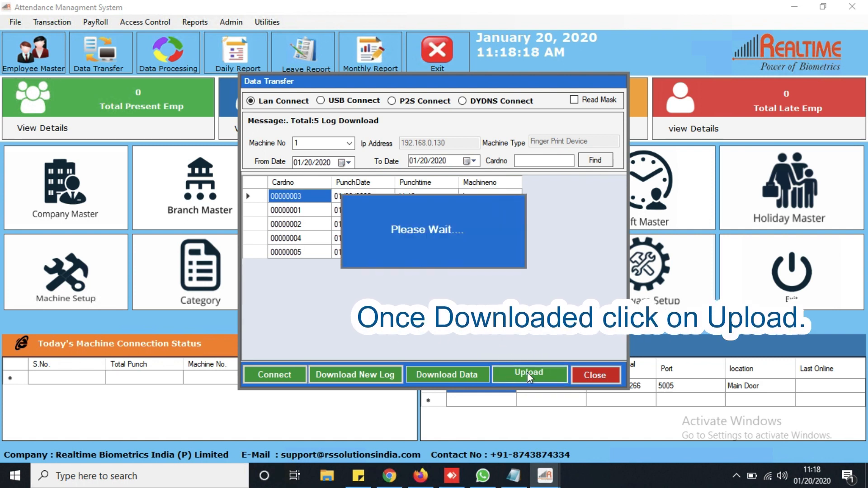
click(529, 375)
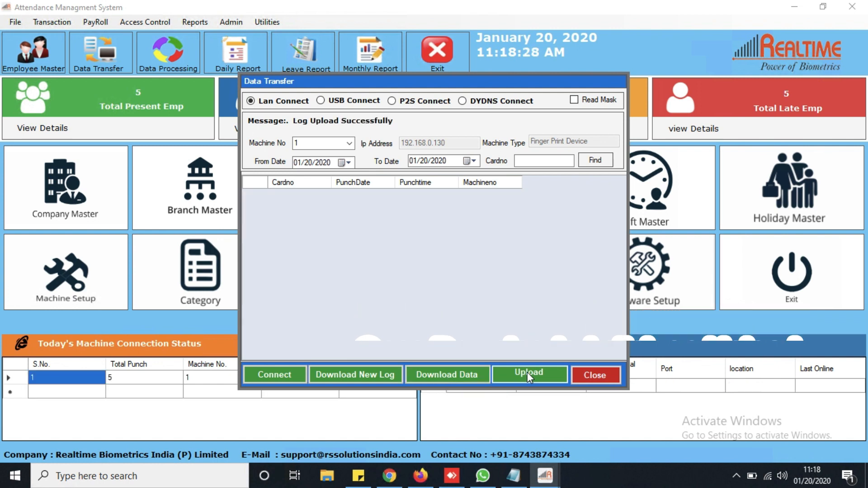
click(595, 375)
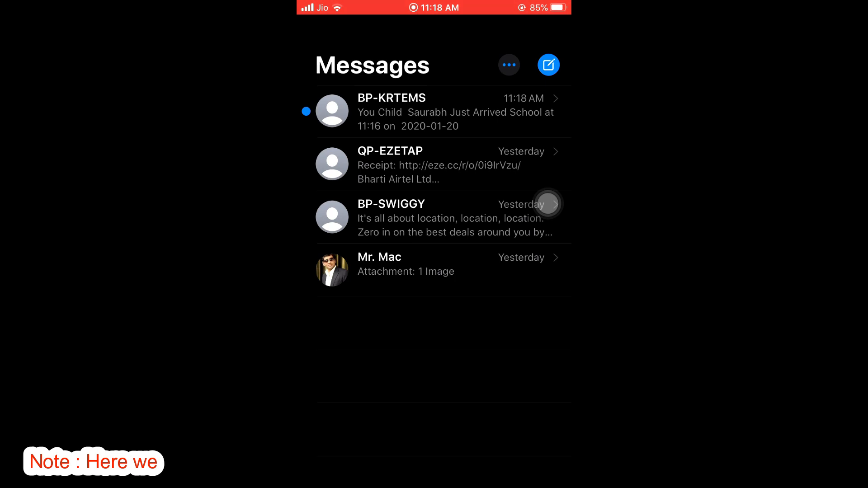
View the newly received 11:16 arrival SMS in the phone's Messages list.
click(443, 112)
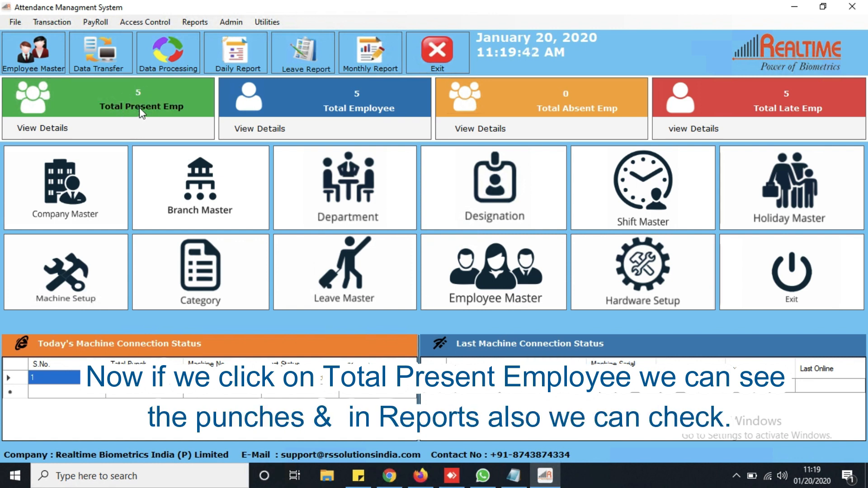
click(142, 97)
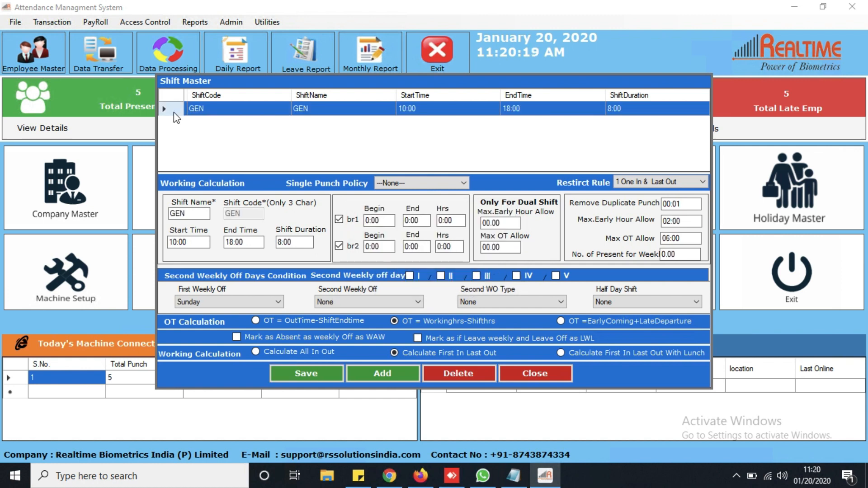
click(534, 374)
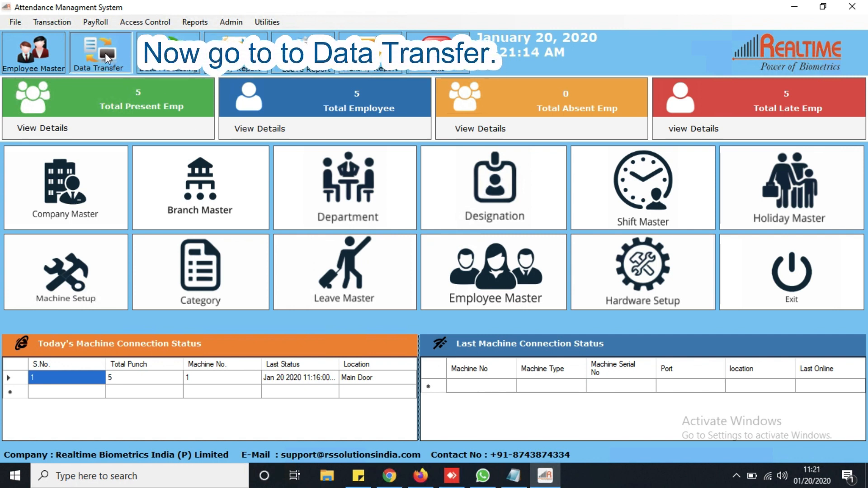
Connect to machine 1 over LAN in Data Transfer and download its 10 punch logs.
click(101, 52)
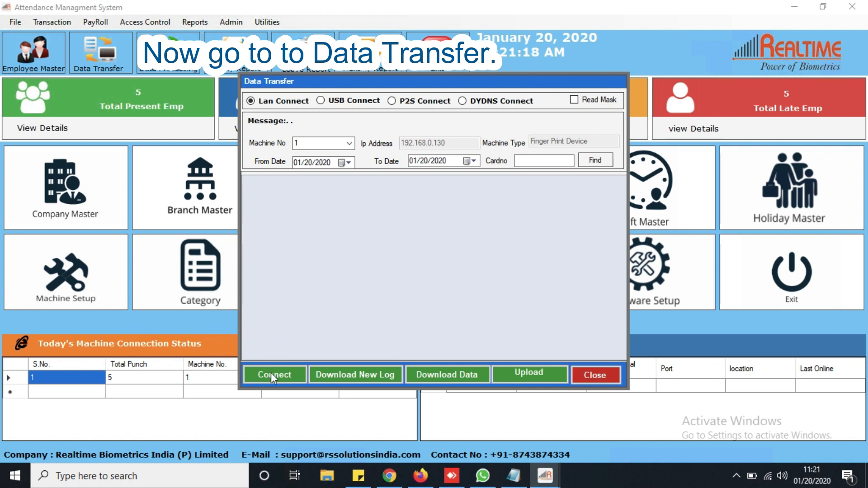
click(274, 374)
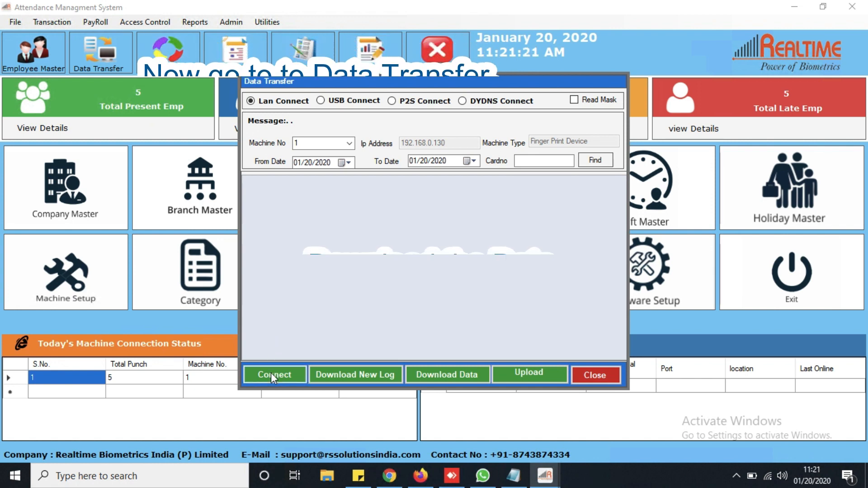
click(274, 374)
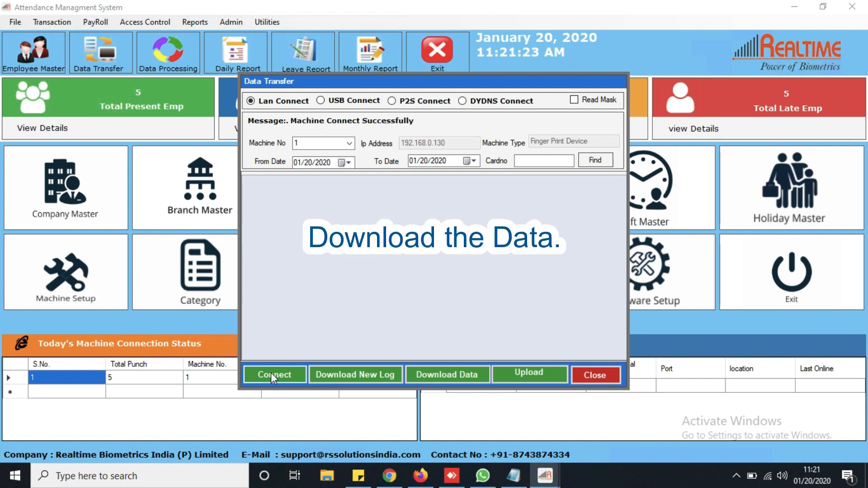
mouse_move(447, 371)
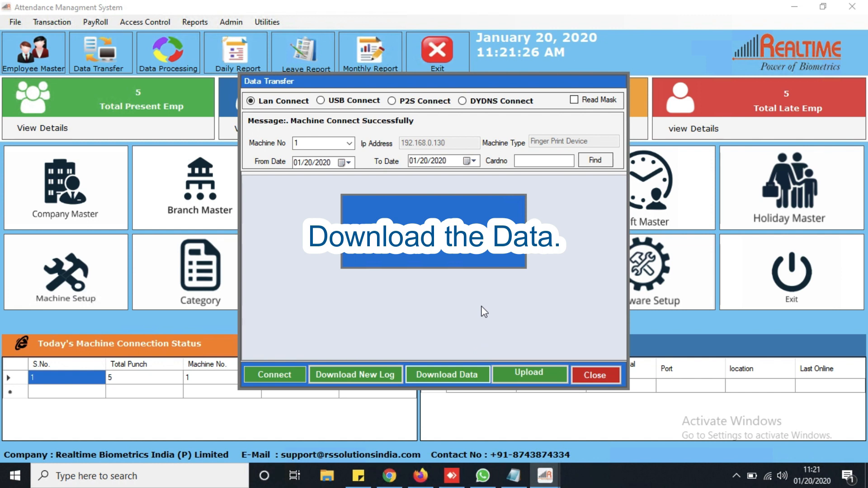
click(447, 375)
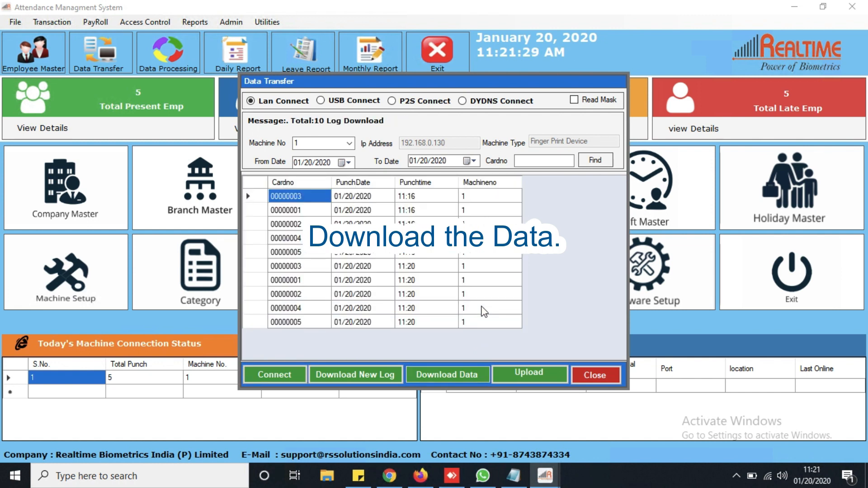
mouse_move(530, 373)
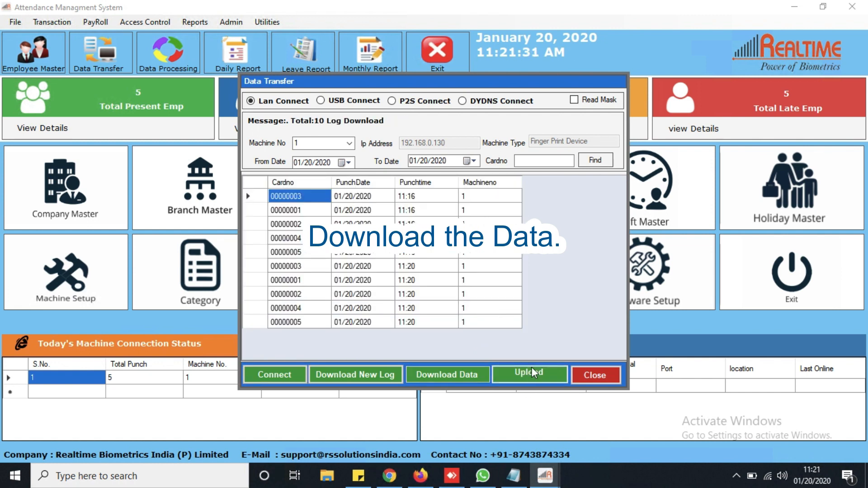
Upload the 10 downloaded punches into the software.
click(529, 375)
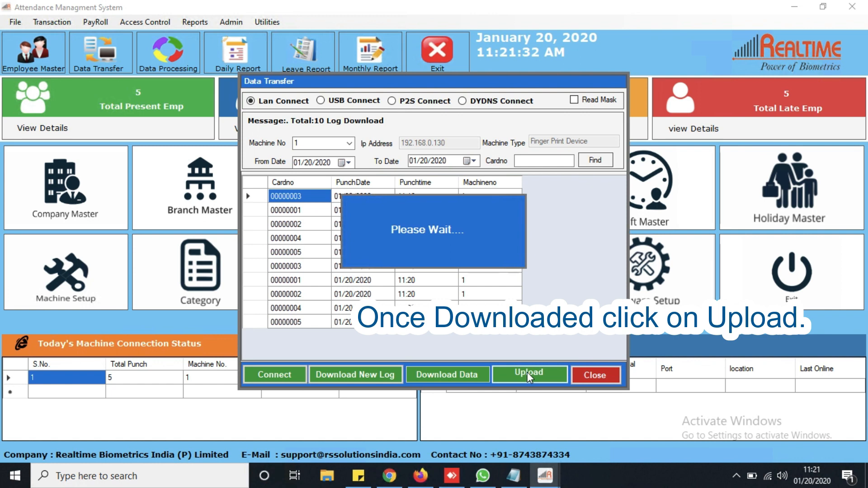
click(529, 374)
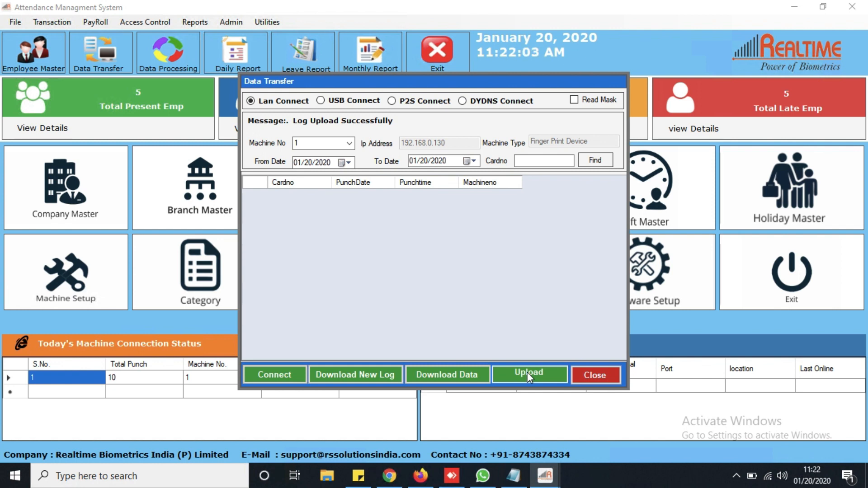
click(594, 374)
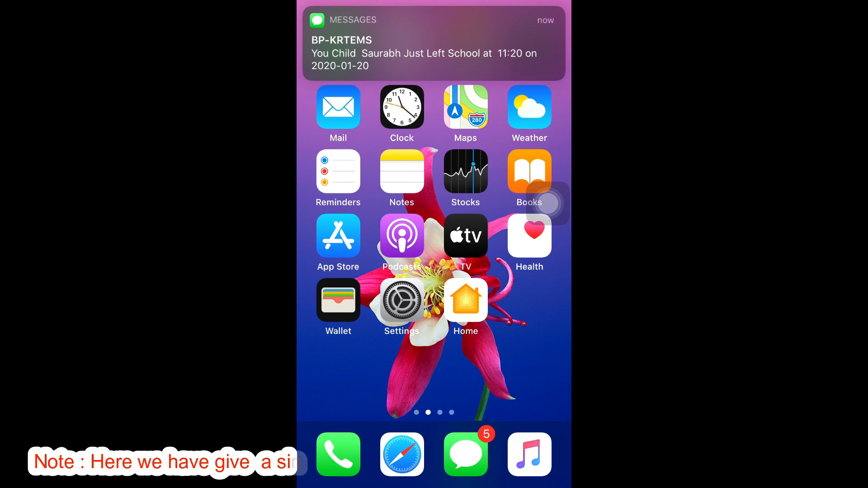
Open the attendance SMS thread and scroll through the 2020-01-20 arrival and 11:20 departure texts.
click(434, 44)
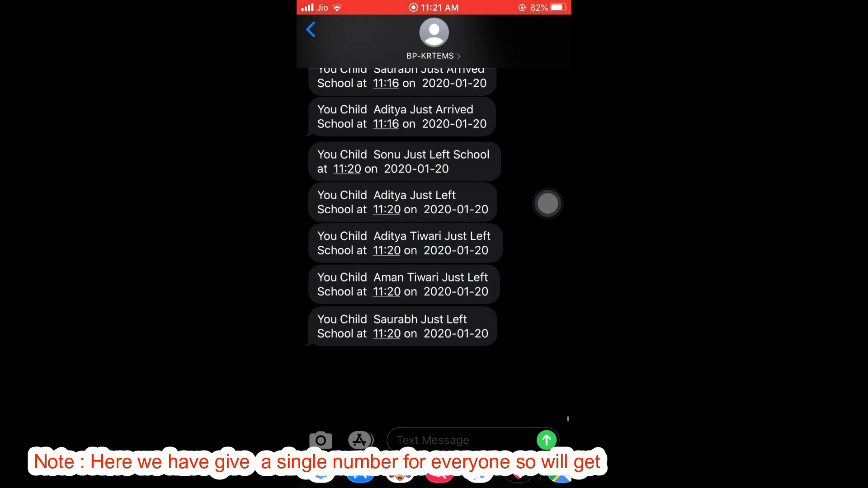
scroll(down, 3)
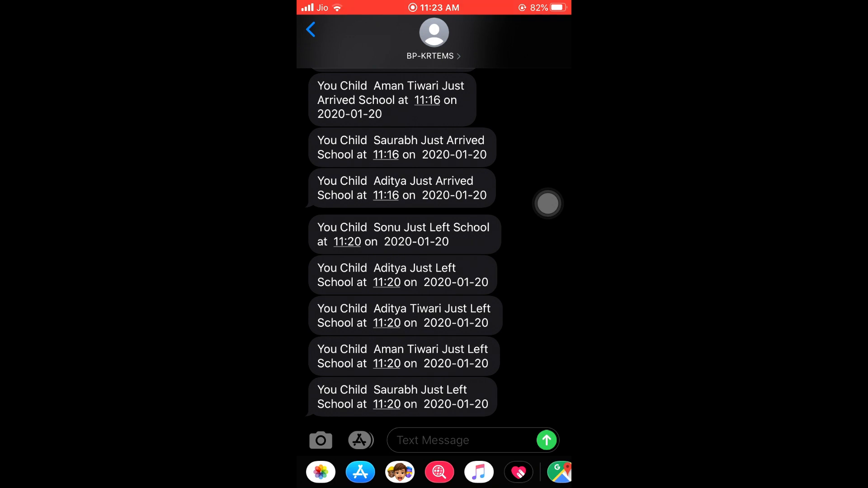
click(549, 203)
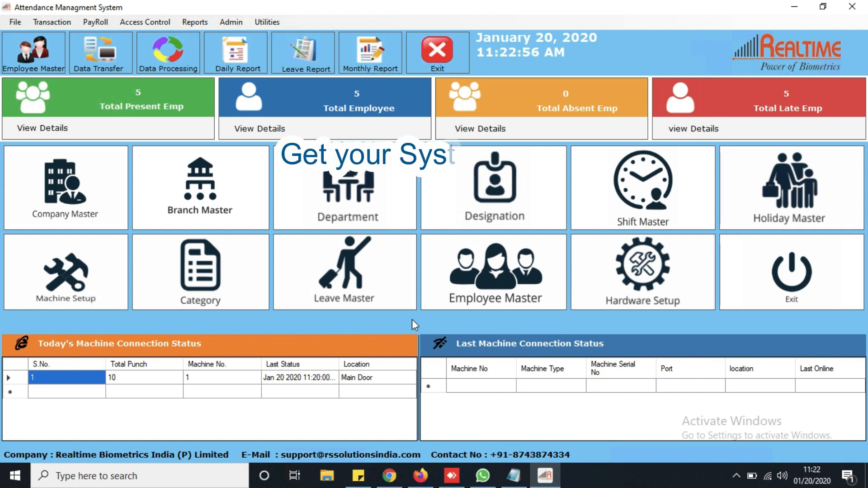
Run ipconfig in cmd to read the IPv4 address 192.168.0.119, then close the console.
text(cmd)
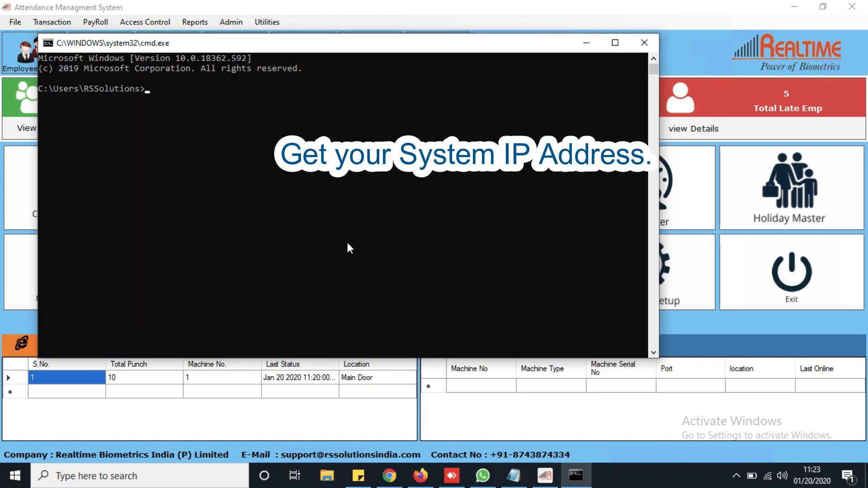
text(ipconfig)
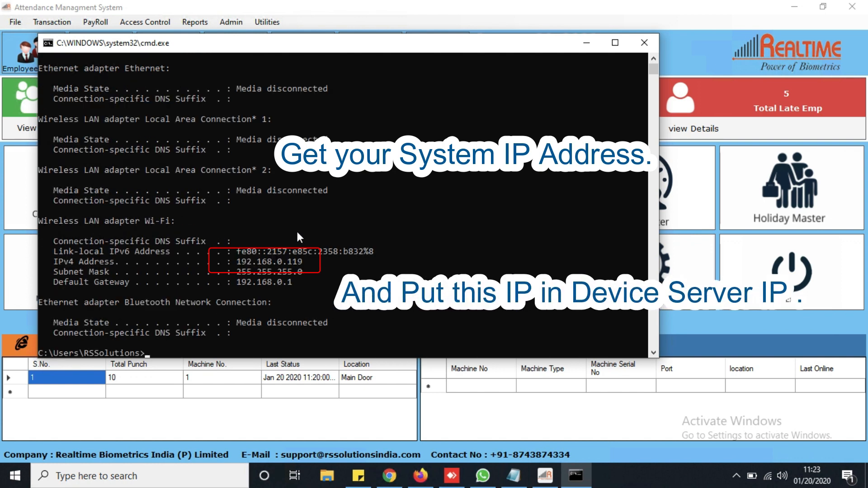
mouse_move(655, 40)
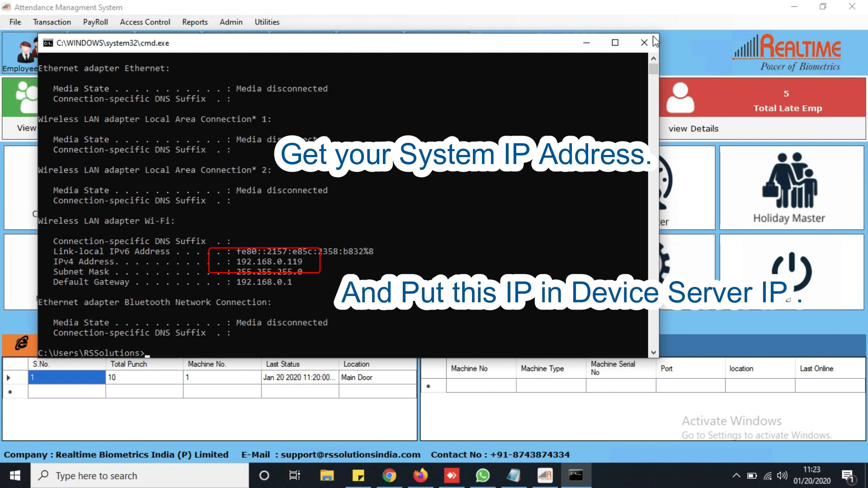
click(644, 42)
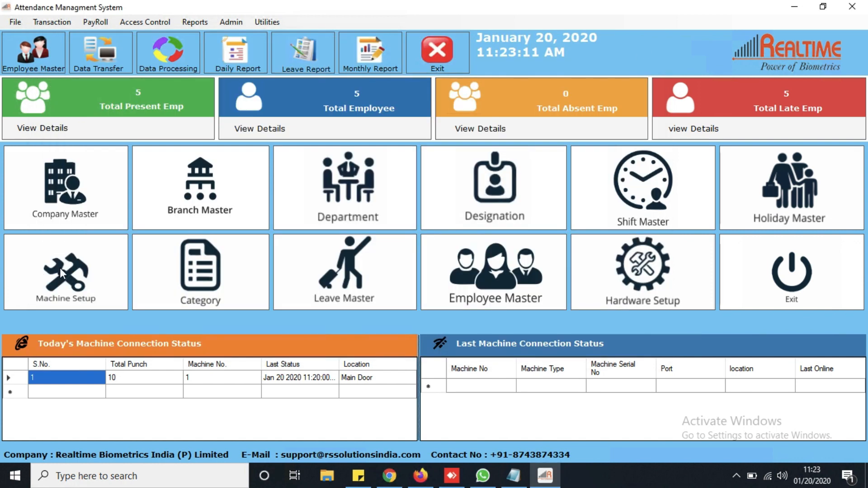
click(65, 271)
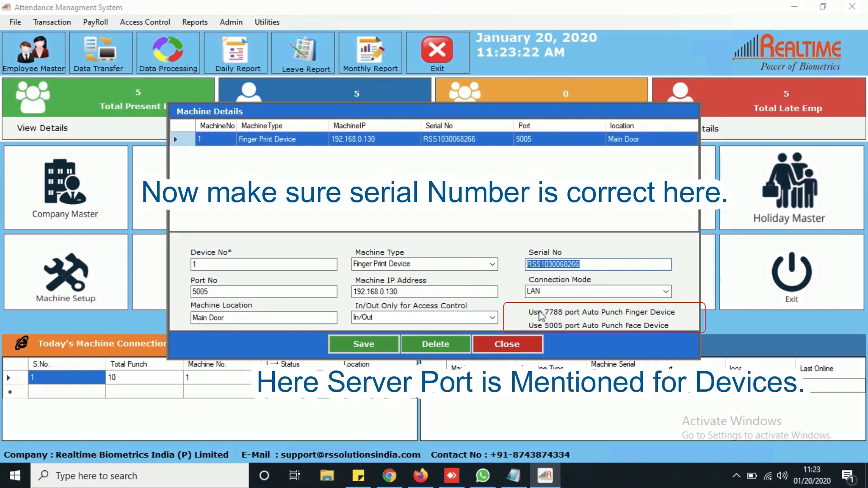
mouse_move(581, 308)
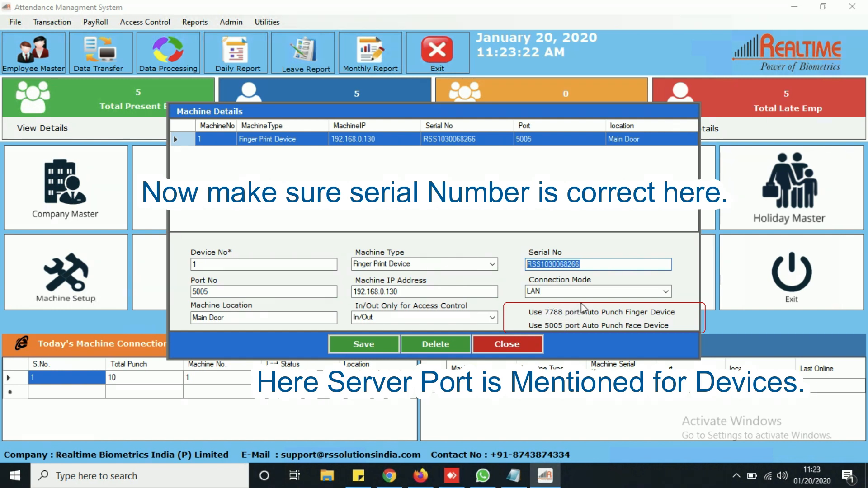
mouse_move(626, 318)
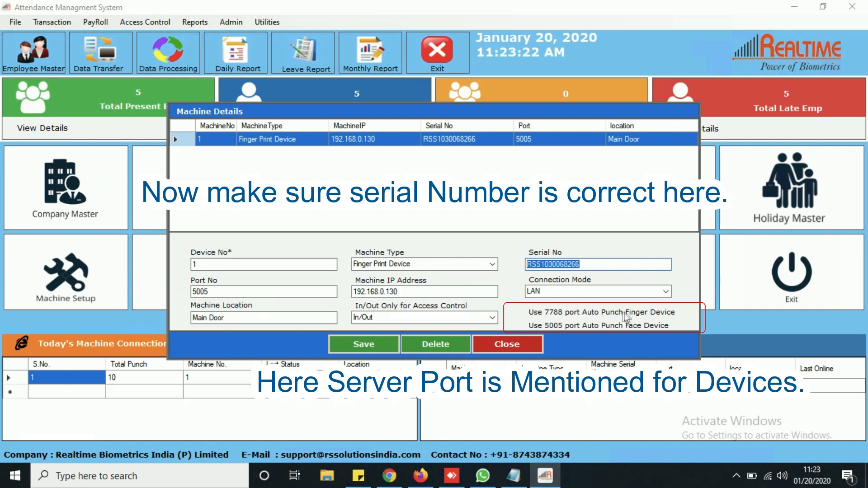
mouse_move(664, 319)
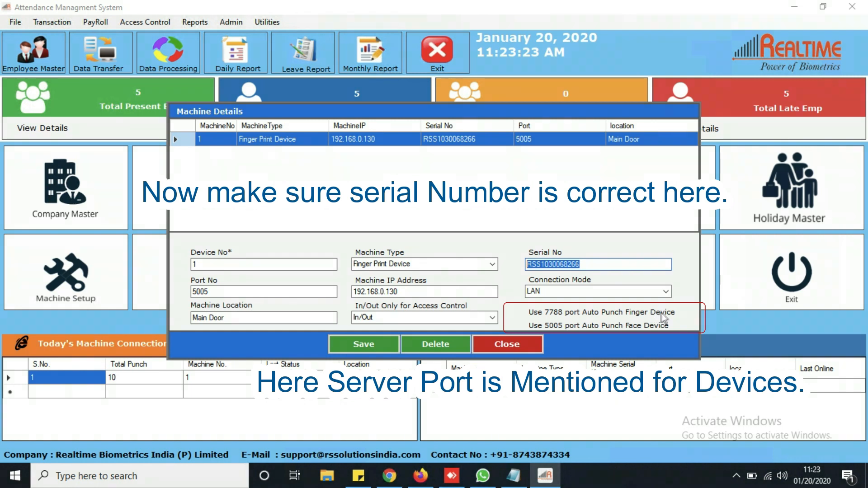
mouse_move(566, 320)
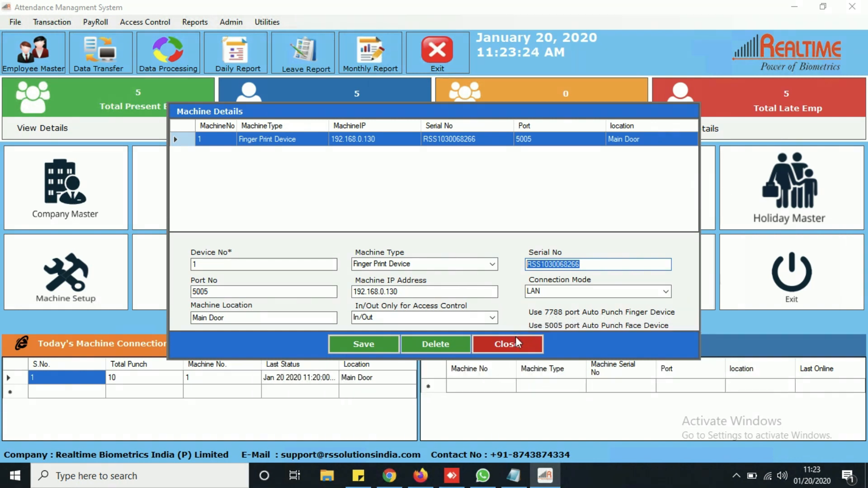
click(507, 343)
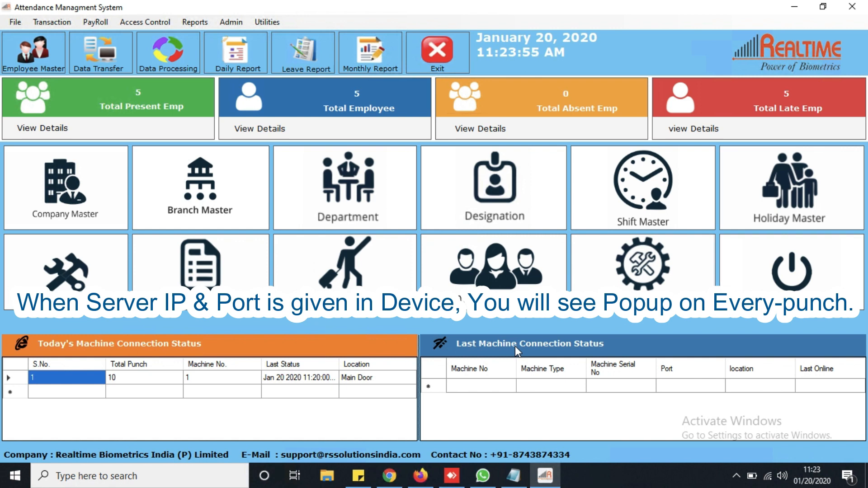
mouse_move(538, 193)
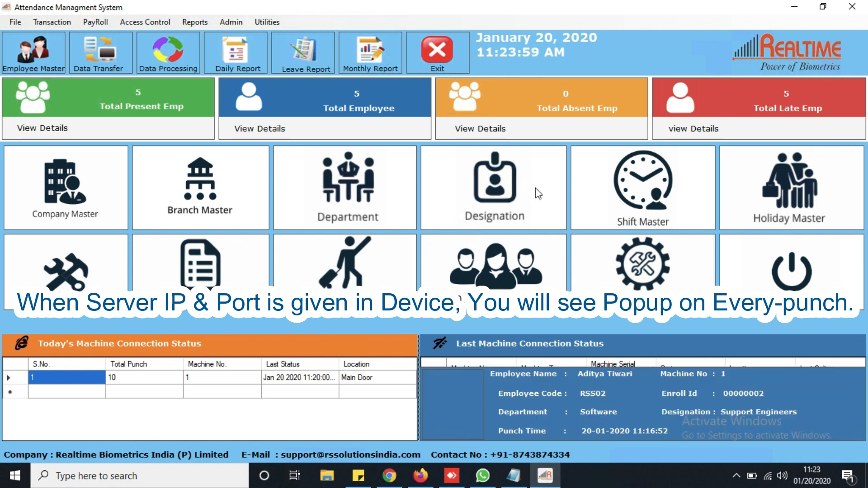
mouse_move(607, 249)
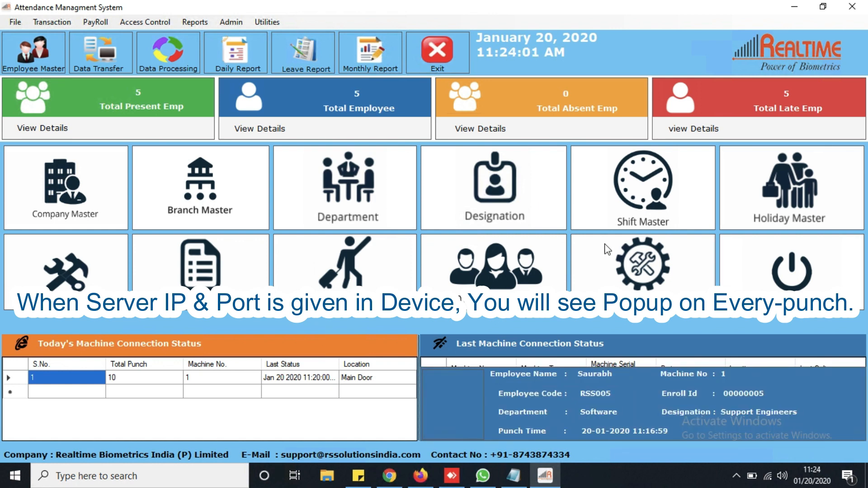